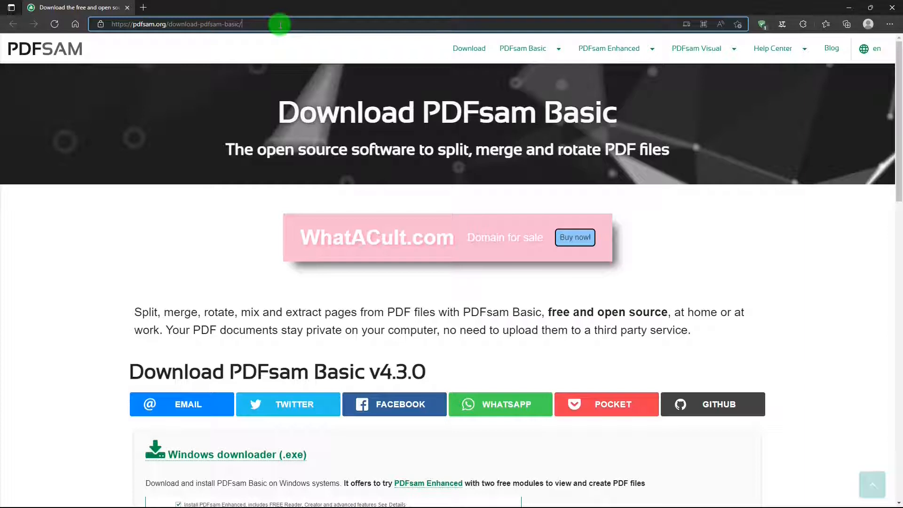
{"action": "mouse_move", "coordinate": [525, 72]}
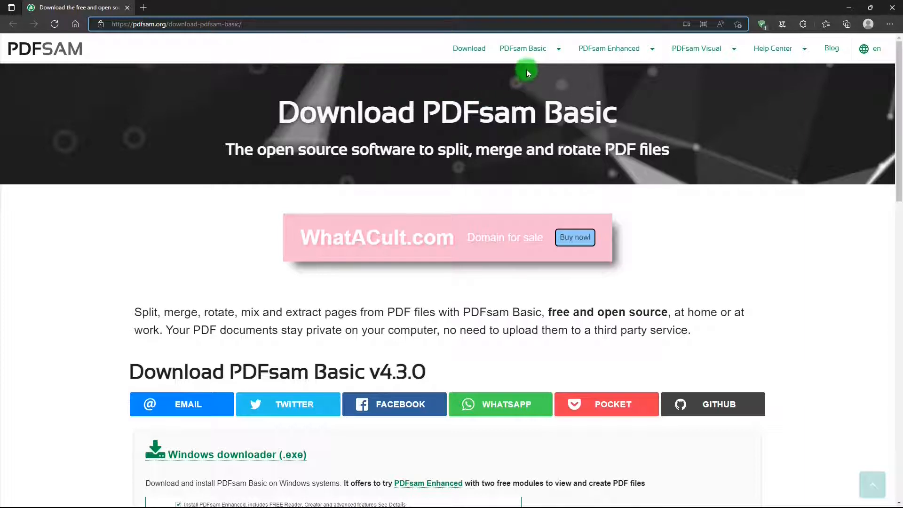
- Scroll the pdfsam.org Merge PDF files page to its short guide and Merge settings section
{"action": "left_click", "coordinate": [609, 48]}
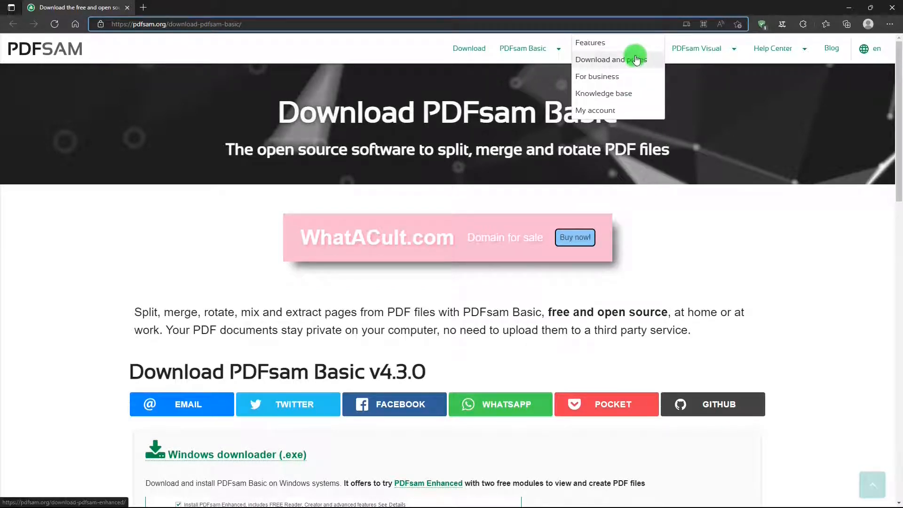
{"action": "mouse_move", "coordinate": [630, 78]}
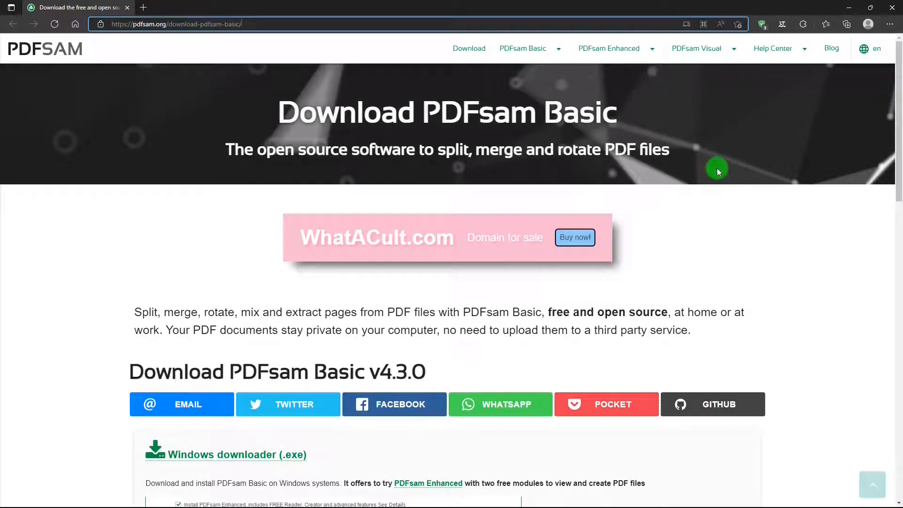
{"action": "mouse_move", "coordinate": [733, 203]}
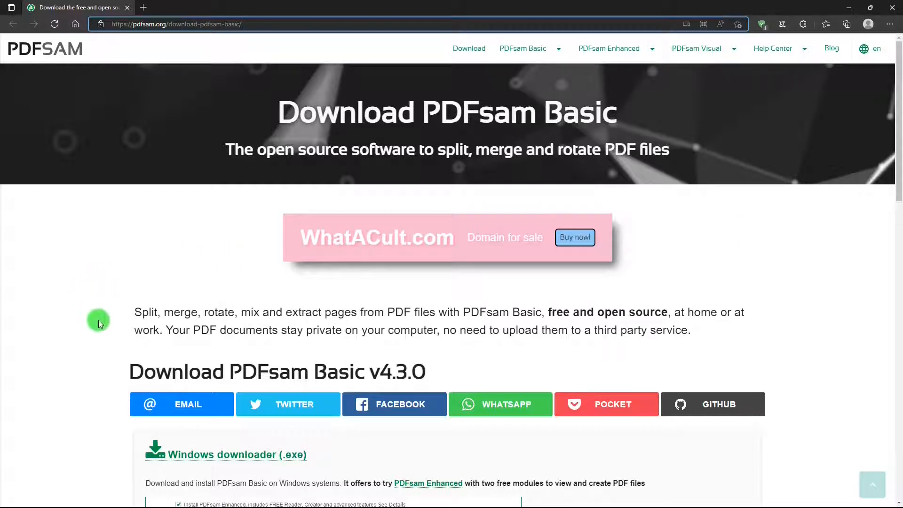
{"action": "mouse_move", "coordinate": [132, 323]}
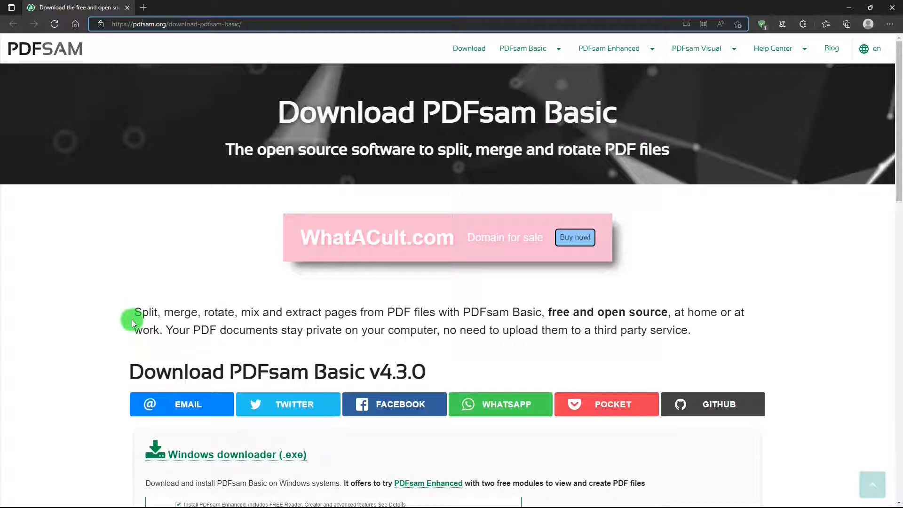
{"action": "mouse_move", "coordinate": [202, 280]}
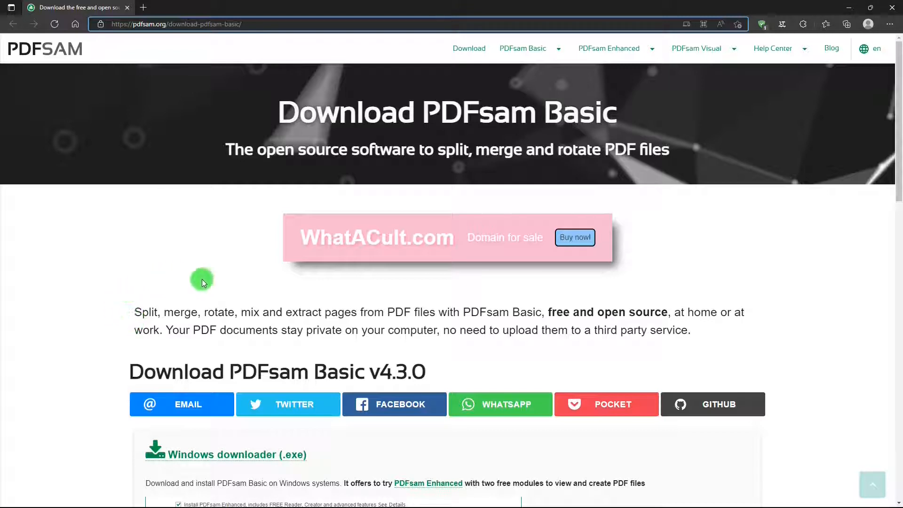
{"action": "mouse_move", "coordinate": [372, 288]}
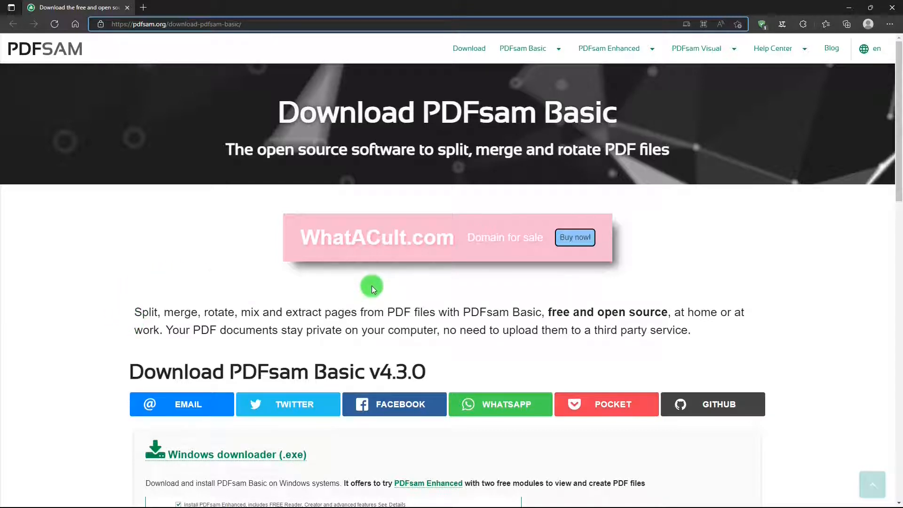
{"action": "mouse_move", "coordinate": [758, 336]}
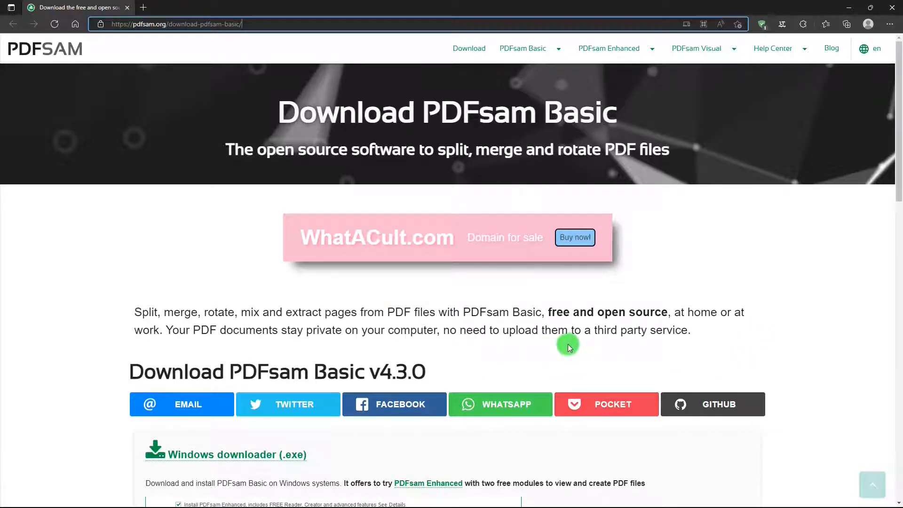
{"action": "mouse_move", "coordinate": [604, 346]}
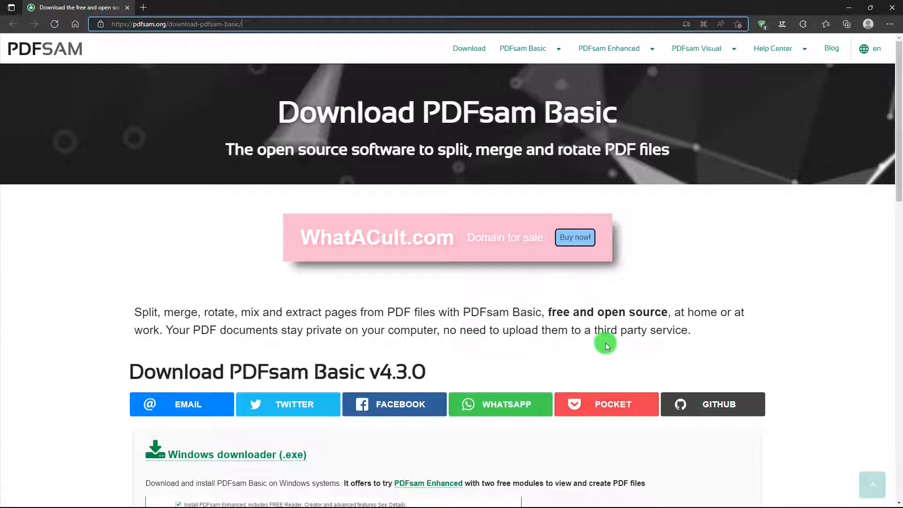
{"action": "mouse_move", "coordinate": [613, 340]}
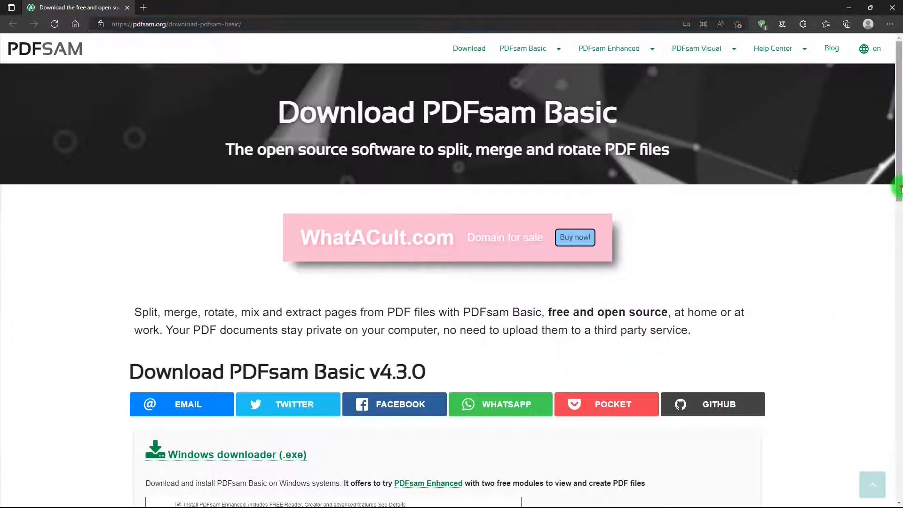
{"action": "scroll", "scroll_direction": "down", "scroll_amount": 3}
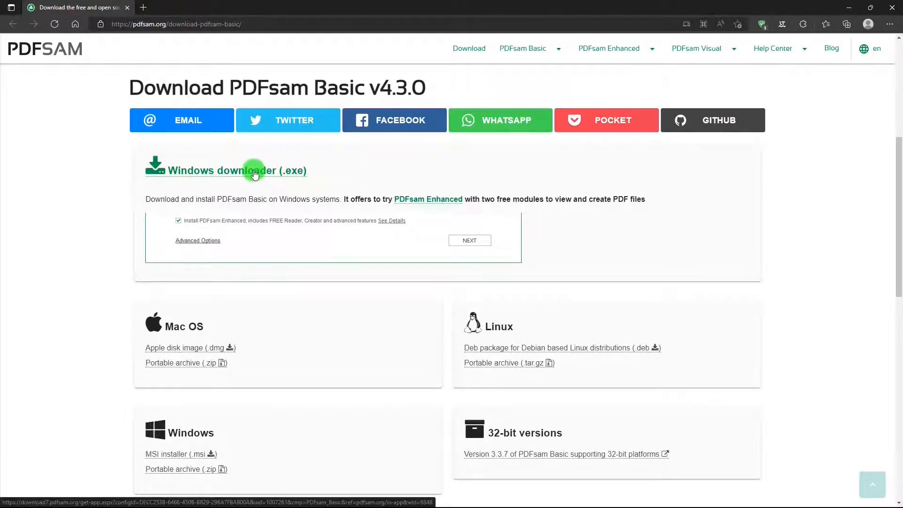
{"action": "scroll", "scroll_direction": "down", "scroll_amount": 3}
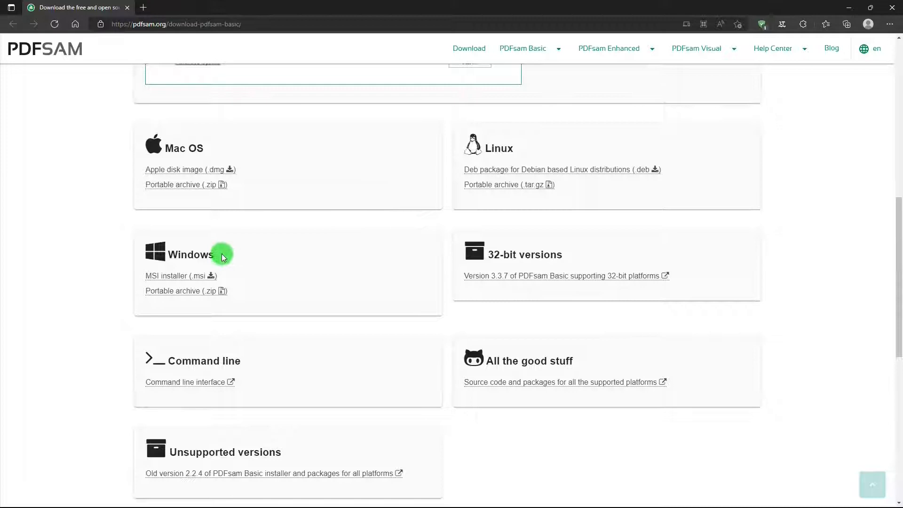
{"action": "mouse_move", "coordinate": [180, 299]}
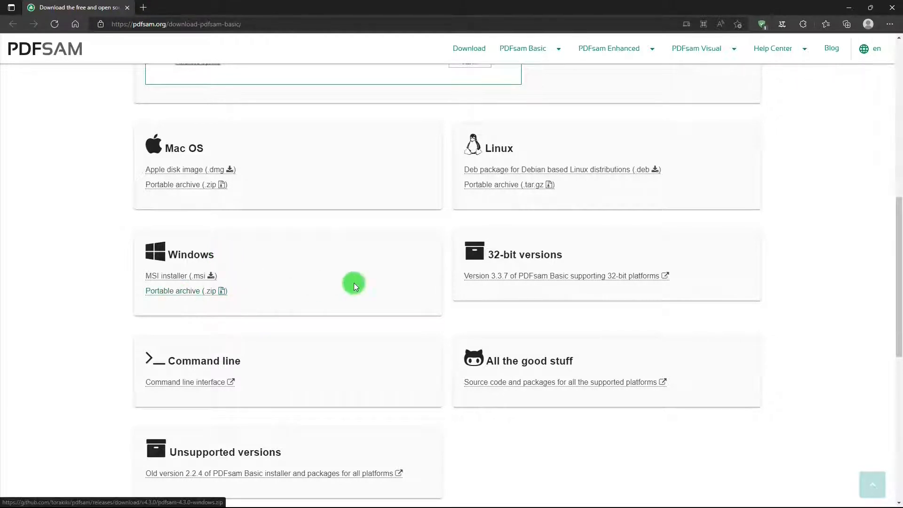
{"action": "scroll", "scroll_direction": "up", "scroll_amount": 3}
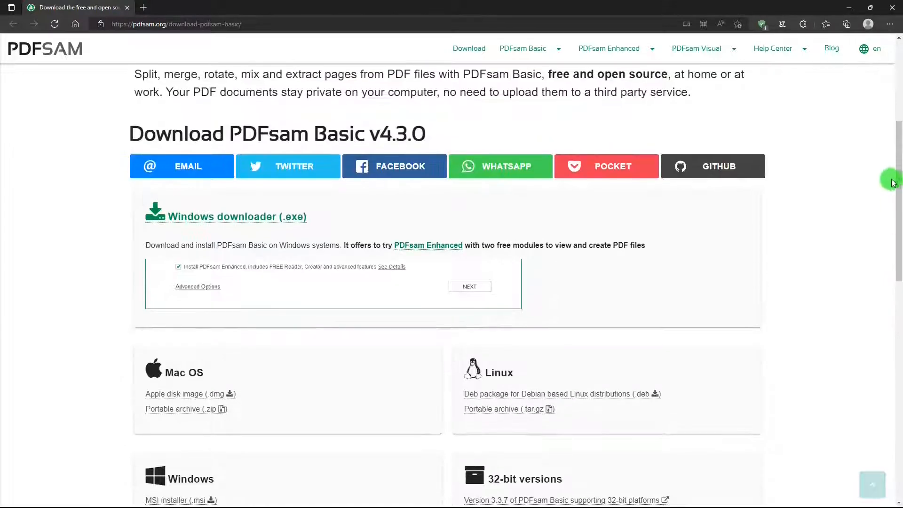
{"action": "mouse_move", "coordinate": [305, 286]}
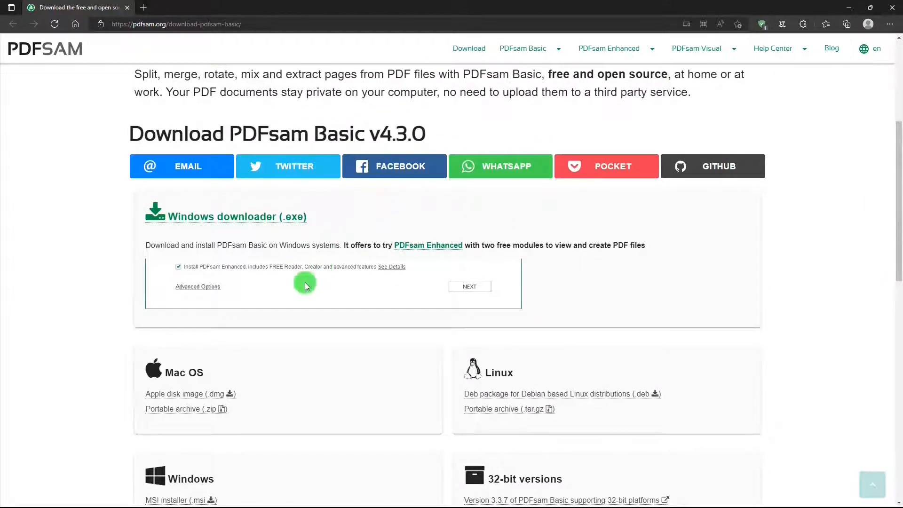
{"action": "mouse_move", "coordinate": [244, 288]}
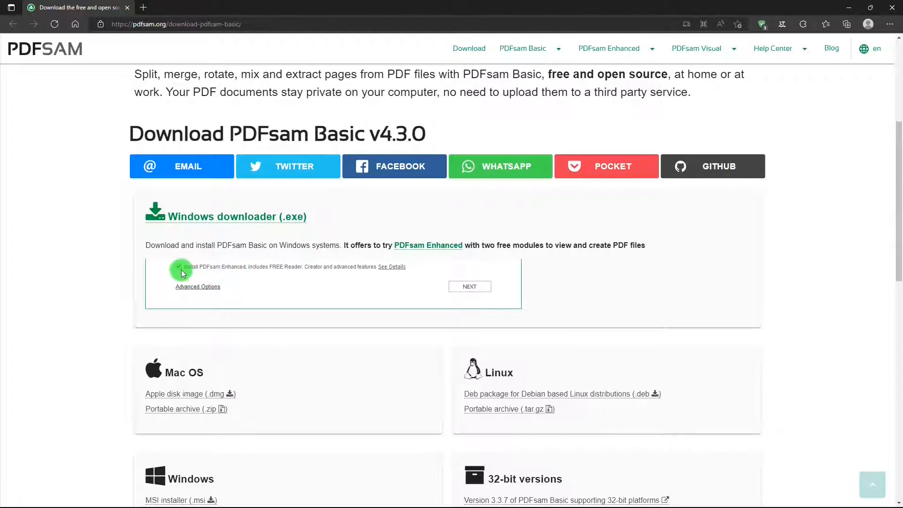
{"action": "left_click", "coordinate": [179, 267]}
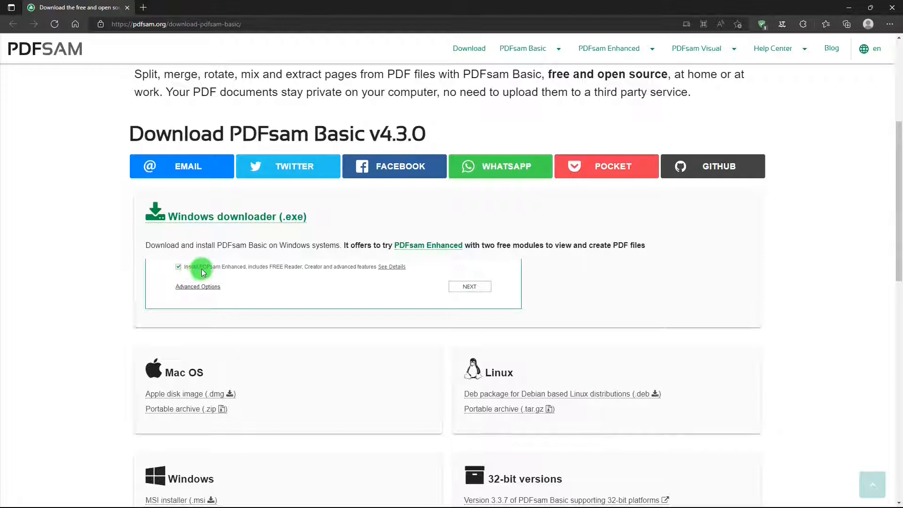
{"action": "mouse_move", "coordinate": [266, 279]}
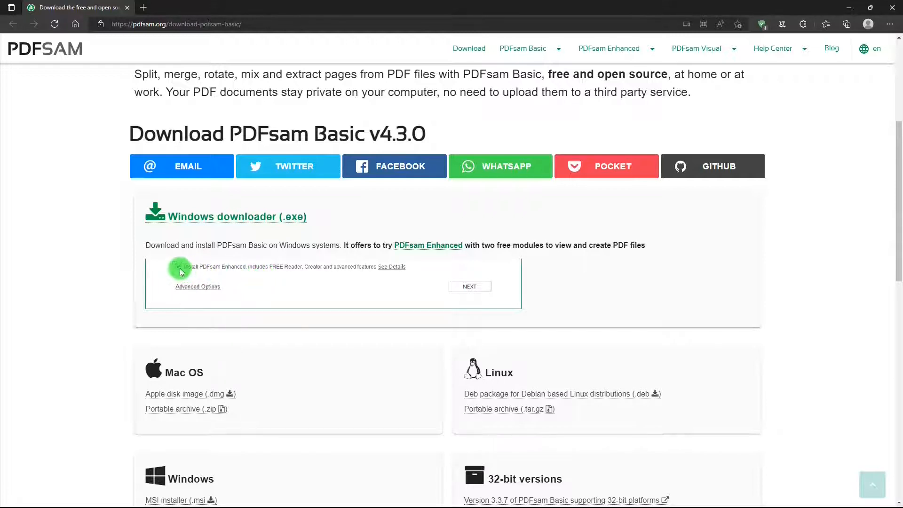
{"action": "left_click", "coordinate": [179, 266]}
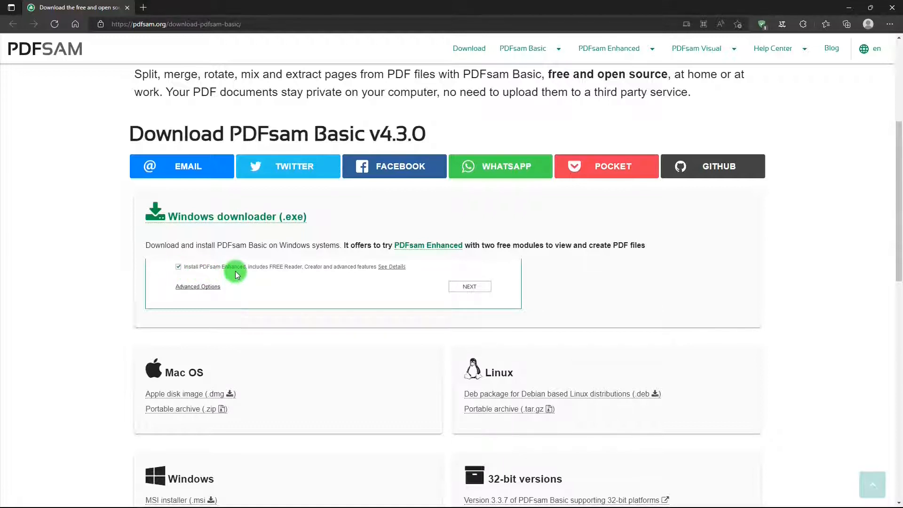
{"action": "mouse_move", "coordinate": [331, 283]}
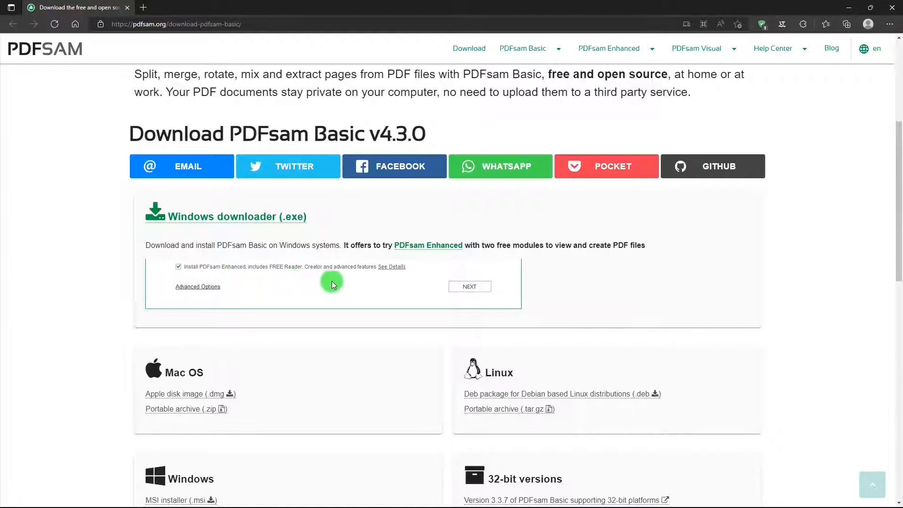
{"action": "mouse_move", "coordinate": [803, 219]}
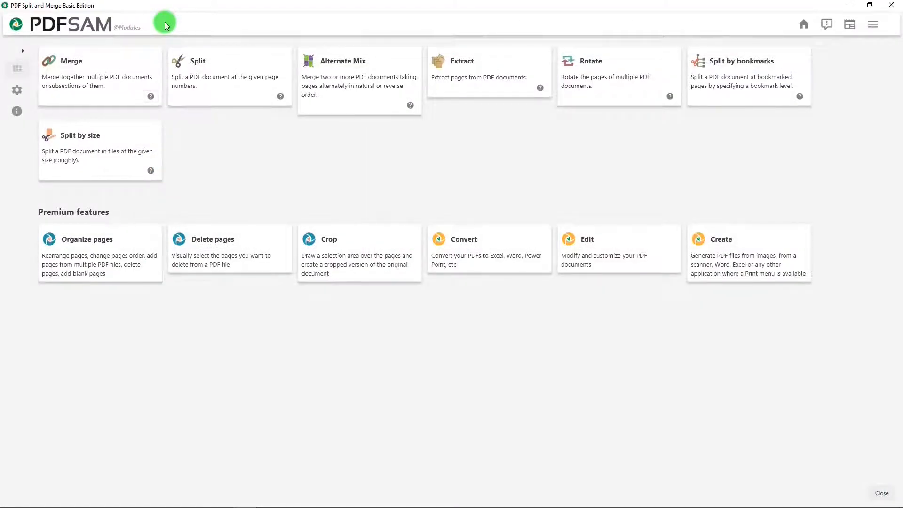
{"action": "mouse_move", "coordinate": [176, 111]}
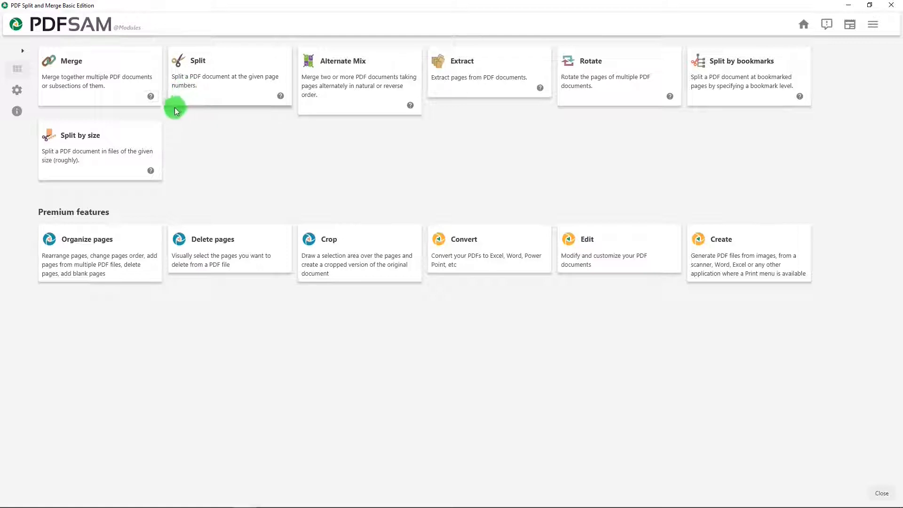
{"action": "mouse_move", "coordinate": [229, 75]}
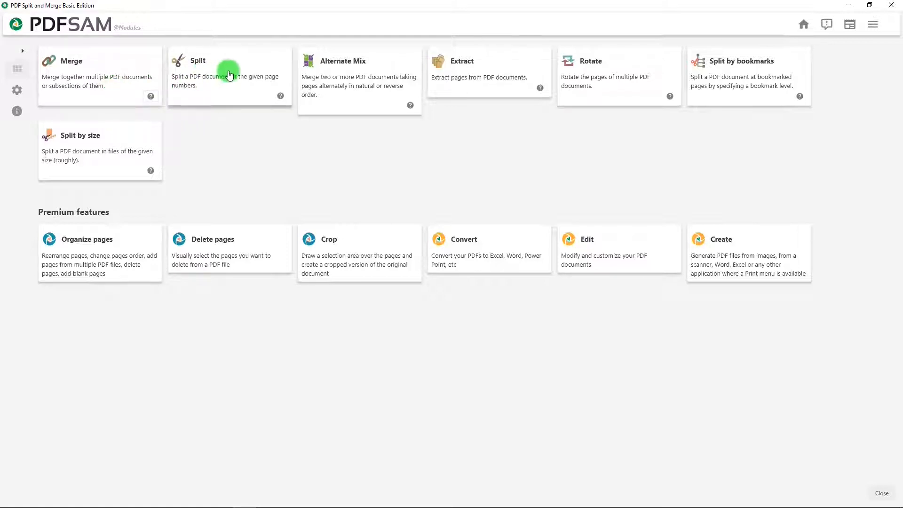
{"action": "mouse_move", "coordinate": [499, 68]}
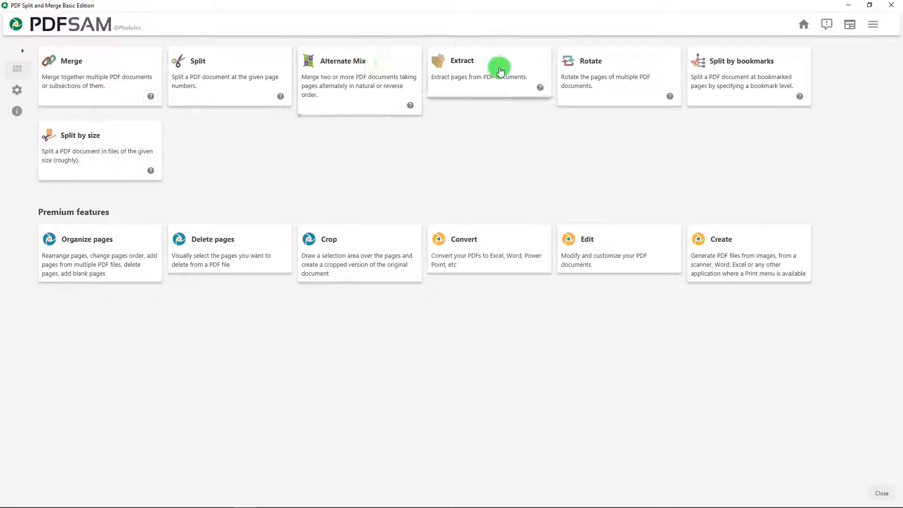
{"action": "mouse_move", "coordinate": [781, 64]}
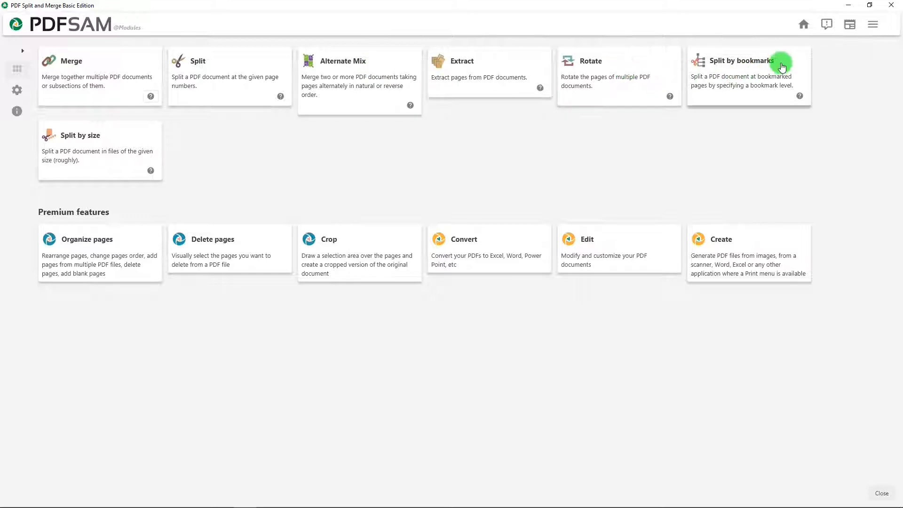
{"action": "mouse_move", "coordinate": [122, 138]}
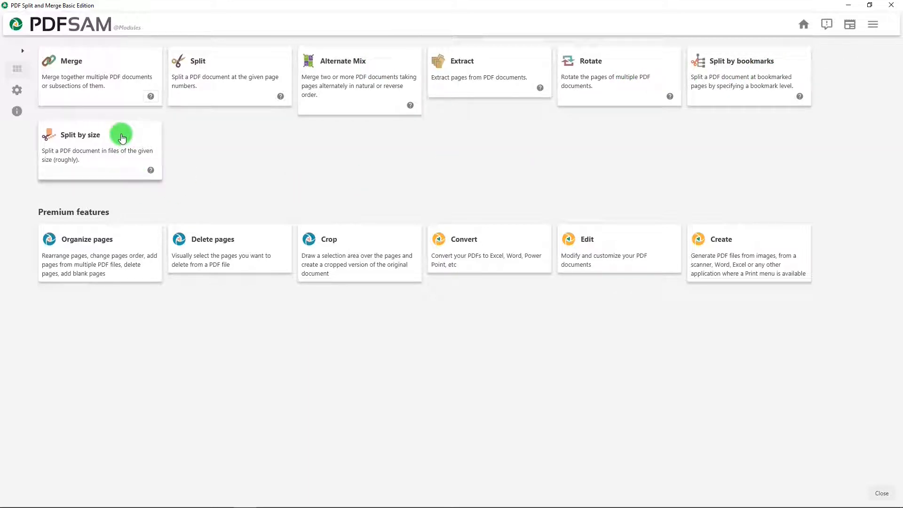
{"action": "mouse_move", "coordinate": [141, 101]}
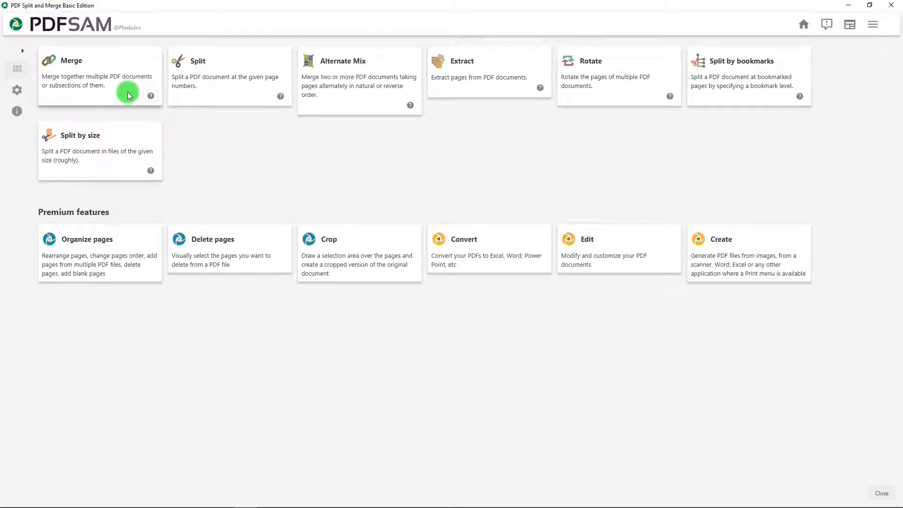
{"action": "mouse_move", "coordinate": [148, 98]}
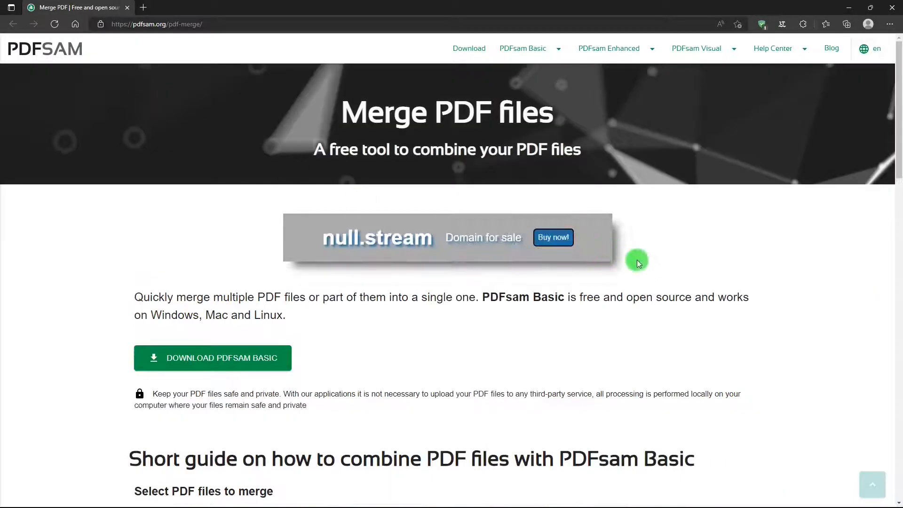
{"action": "mouse_move", "coordinate": [649, 270]}
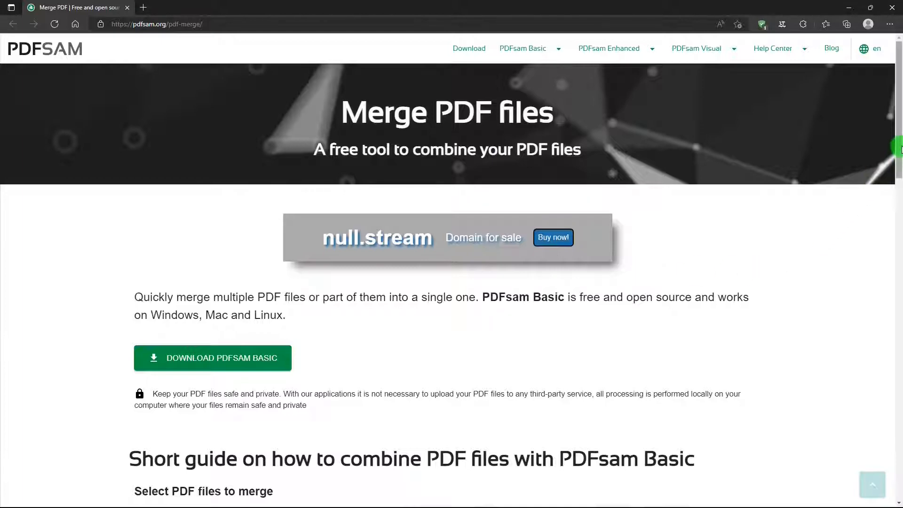
{"action": "scroll", "scroll_direction": "down", "scroll_amount": 3}
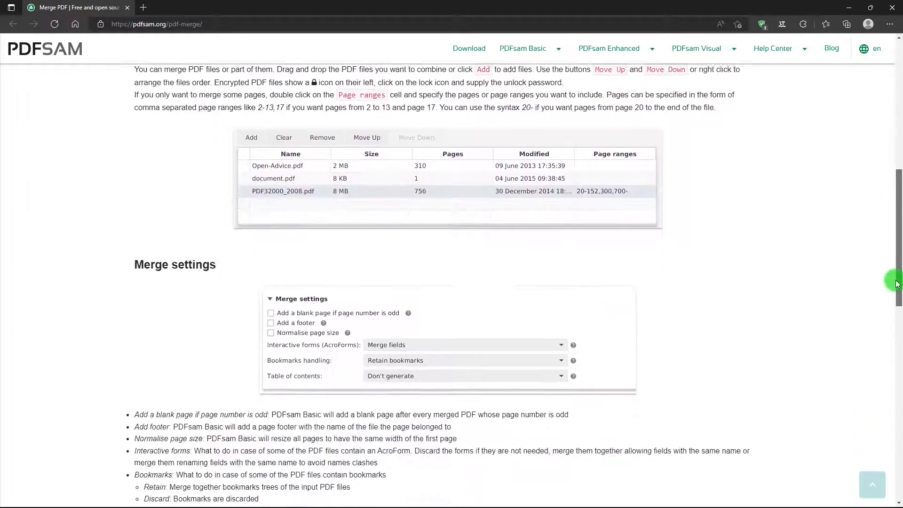
{"action": "scroll", "scroll_direction": "up", "scroll_amount": 3}
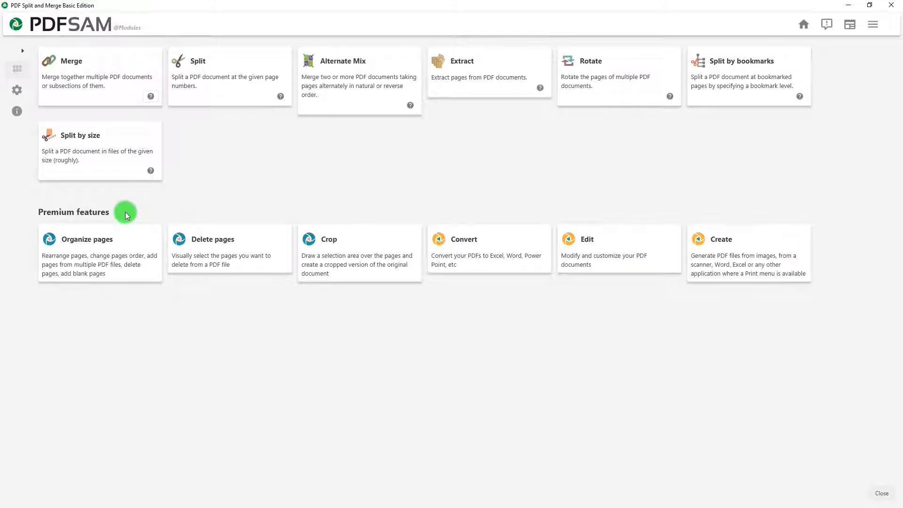
{"action": "mouse_move", "coordinate": [138, 222]}
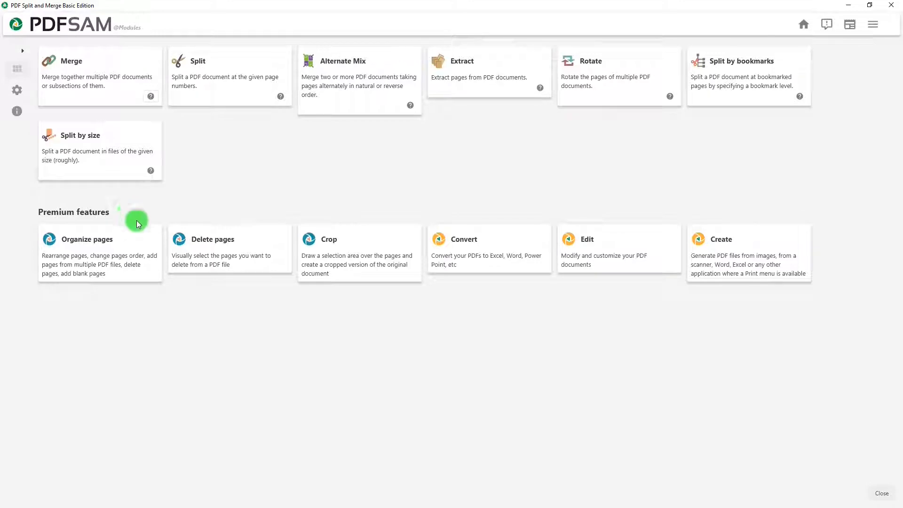
{"action": "mouse_move", "coordinate": [132, 260]}
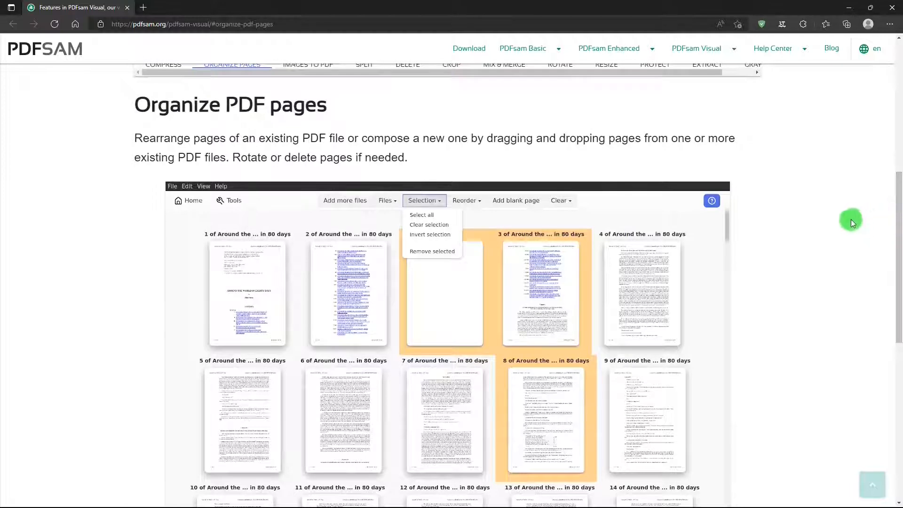
{"action": "mouse_move", "coordinate": [824, 257]}
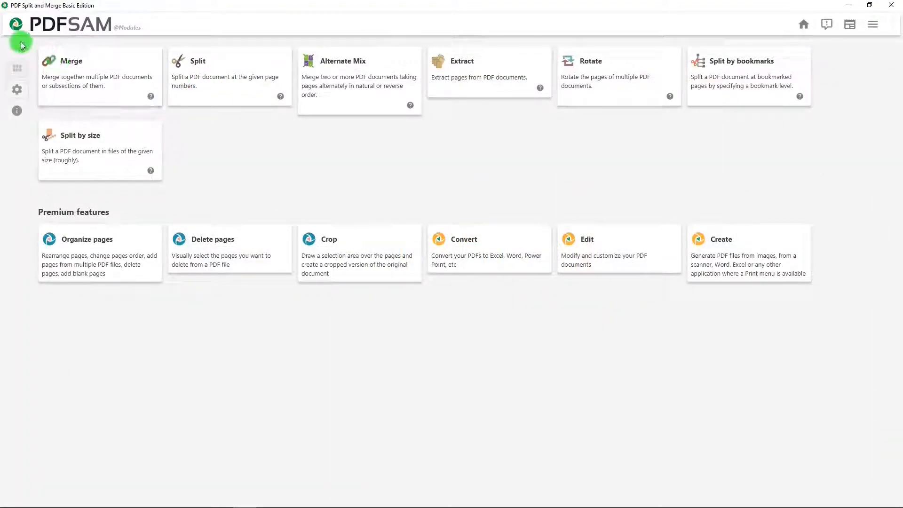
- Expand the left sidebar to label Modules, Settings and About, then go to Settings
{"action": "left_click", "coordinate": [17, 51]}
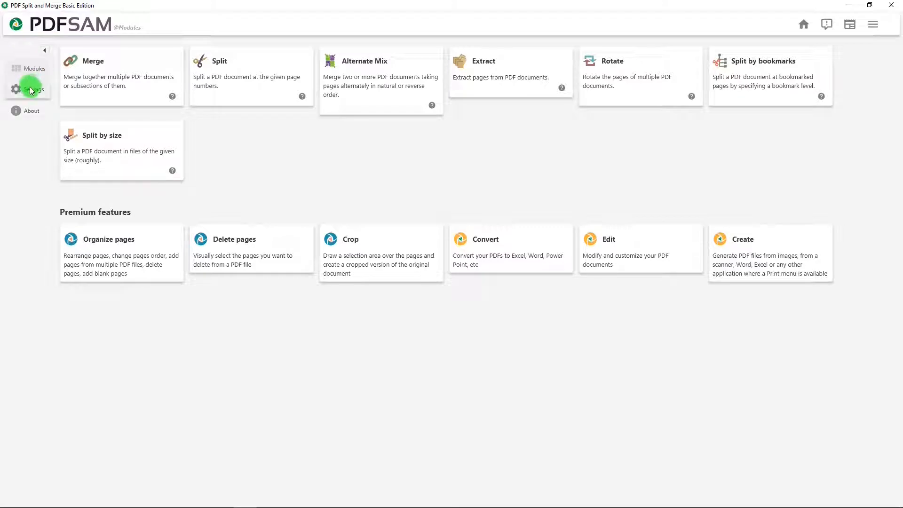
{"action": "left_click", "coordinate": [32, 90]}
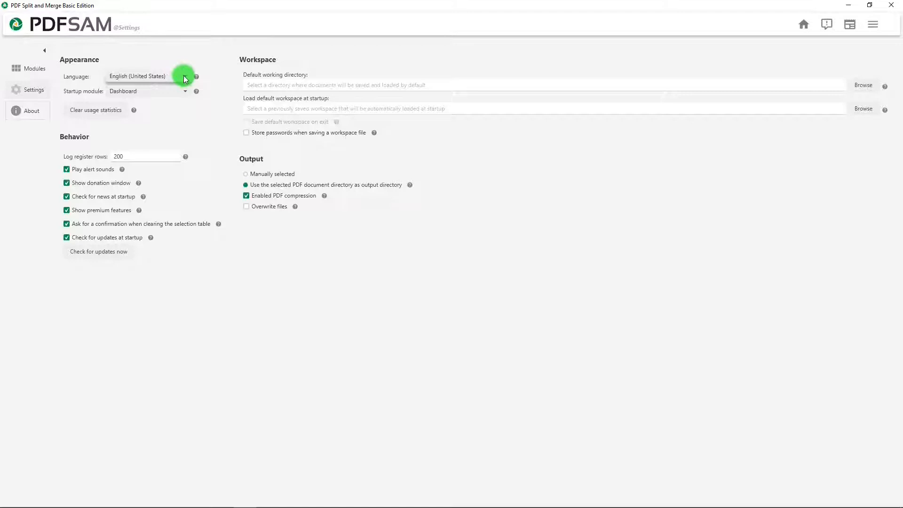
- Review Language and Startup module choices, keep Dashboard, and turn off Show premium features
{"action": "left_click", "coordinate": [146, 76]}
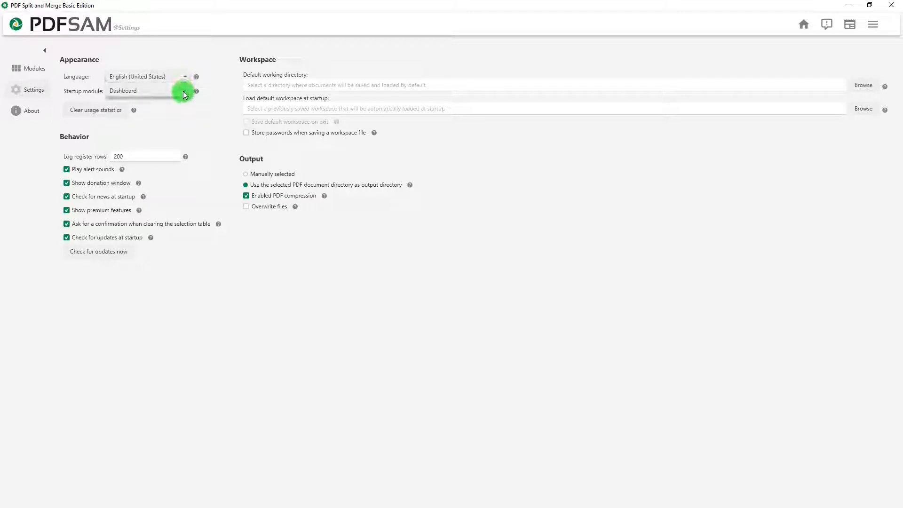
{"action": "left_click", "coordinate": [147, 90]}
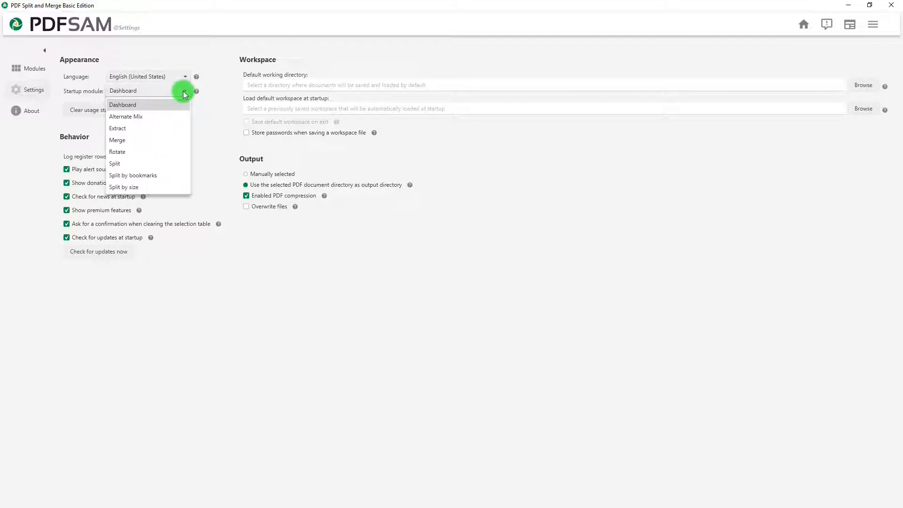
{"action": "left_click", "coordinate": [123, 104]}
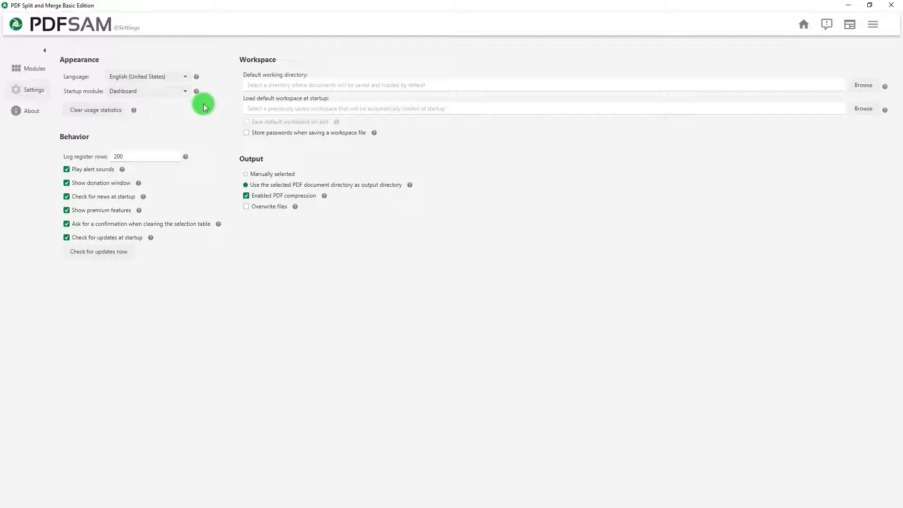
{"action": "mouse_move", "coordinate": [200, 79]}
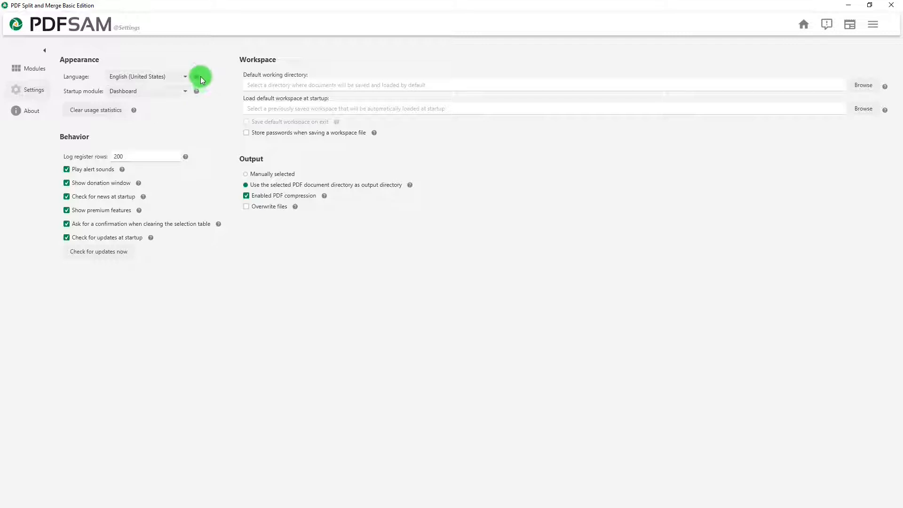
{"action": "mouse_move", "coordinate": [197, 91]}
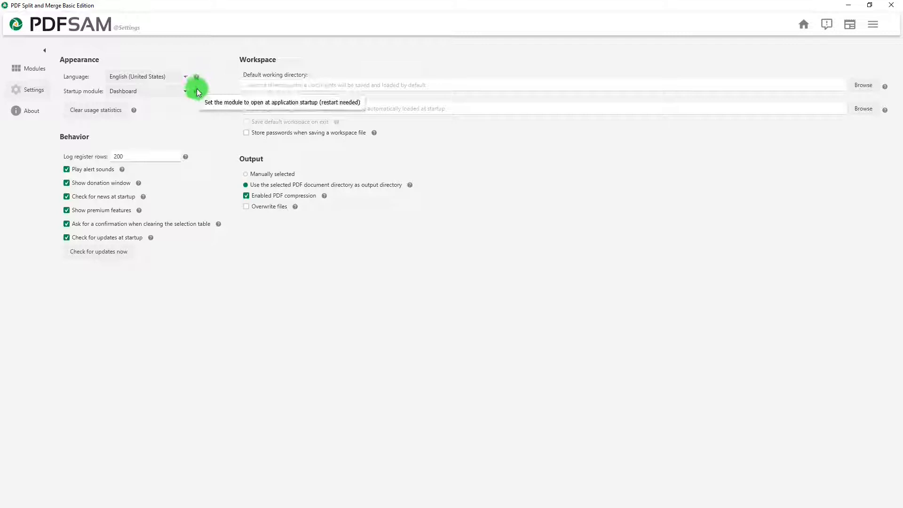
{"action": "mouse_move", "coordinate": [196, 110]}
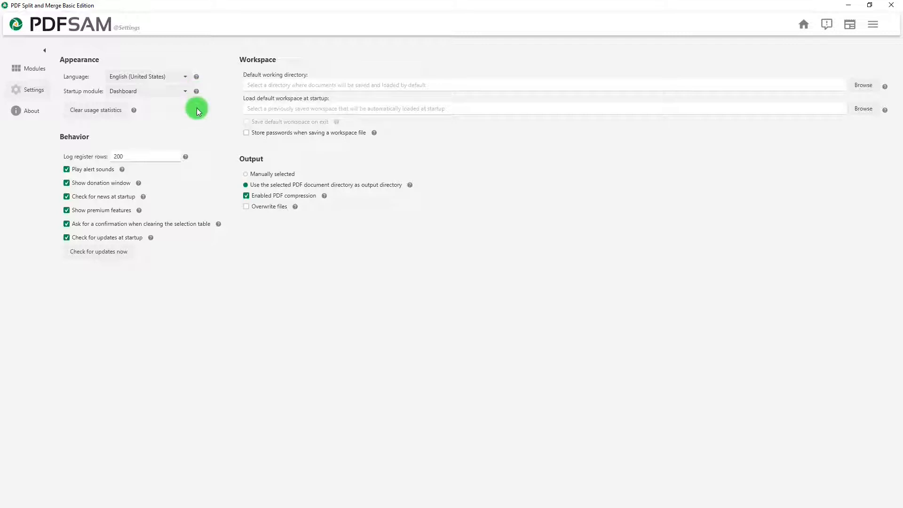
{"action": "mouse_move", "coordinate": [94, 137]}
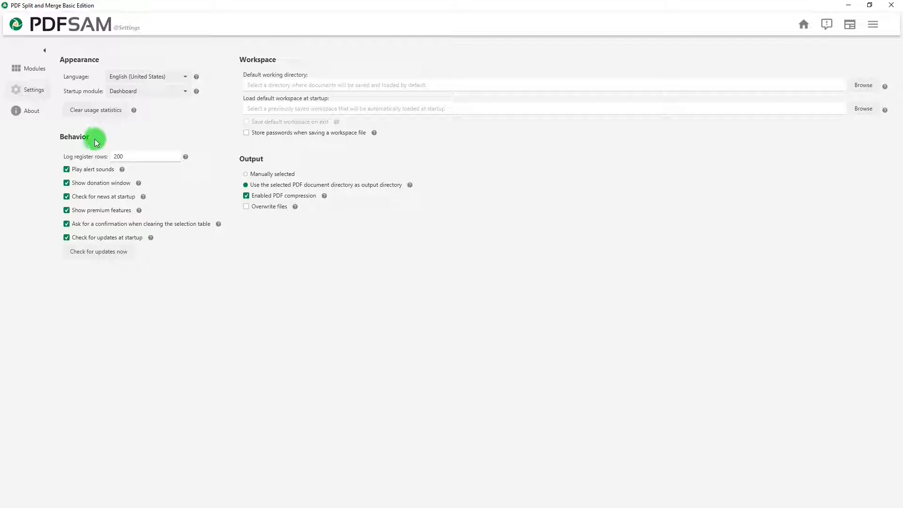
{"action": "mouse_move", "coordinate": [40, 208]}
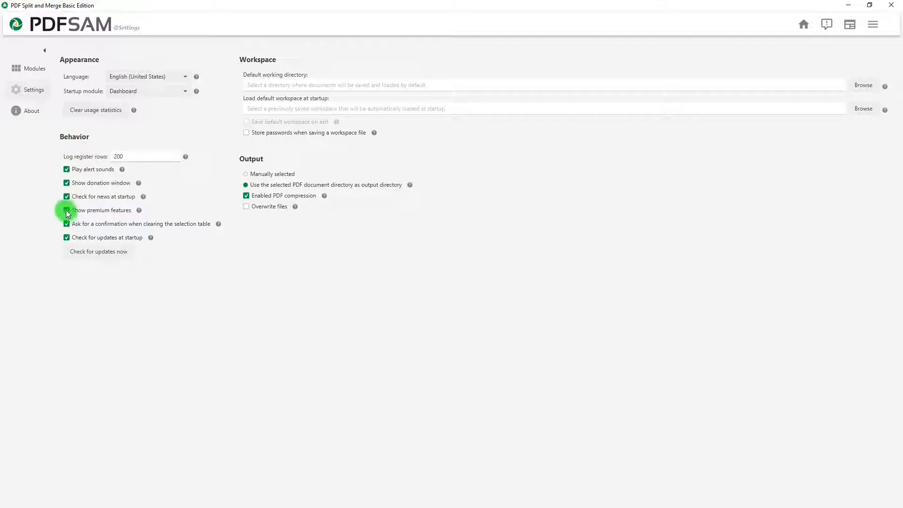
{"action": "left_click", "coordinate": [66, 210]}
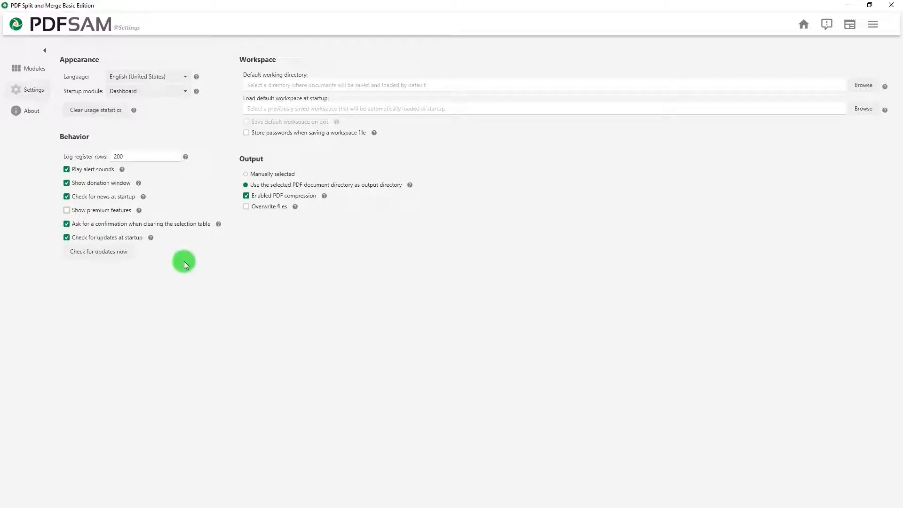
{"action": "mouse_move", "coordinate": [192, 264]}
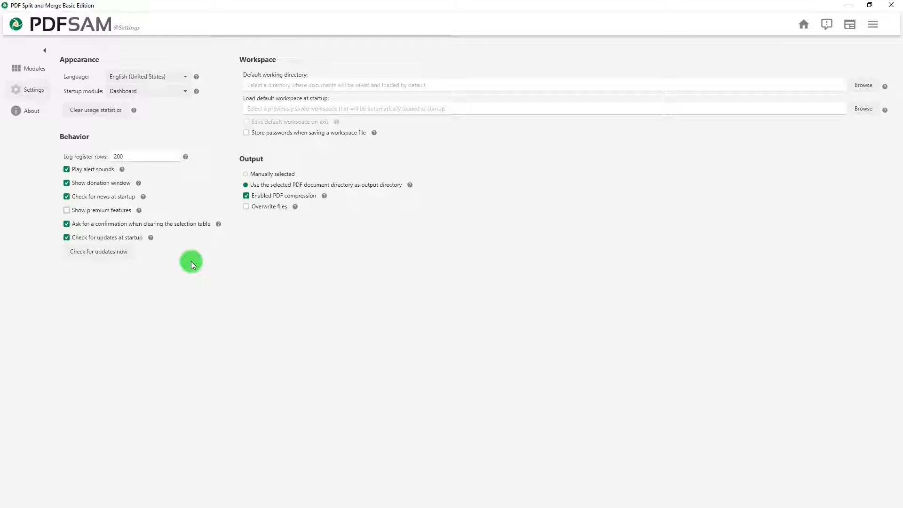
{"action": "mouse_move", "coordinate": [361, 173]}
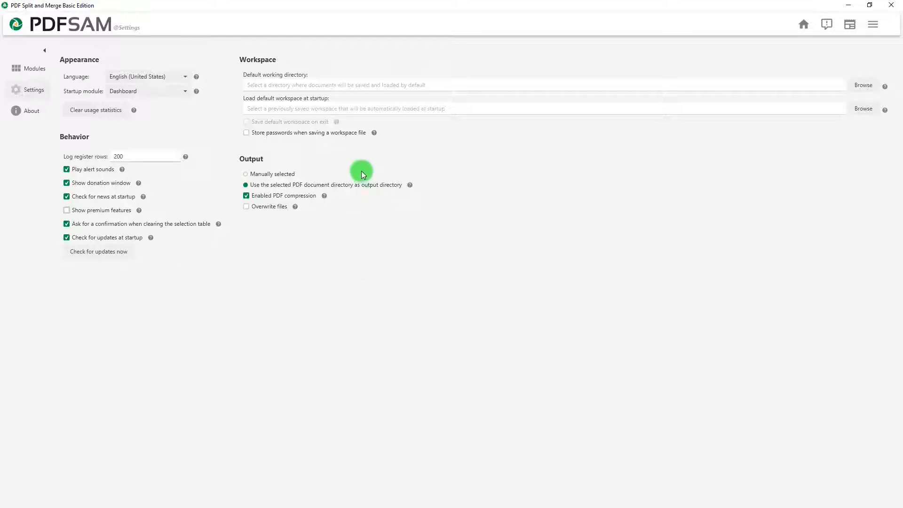
{"action": "mouse_move", "coordinate": [453, 220]}
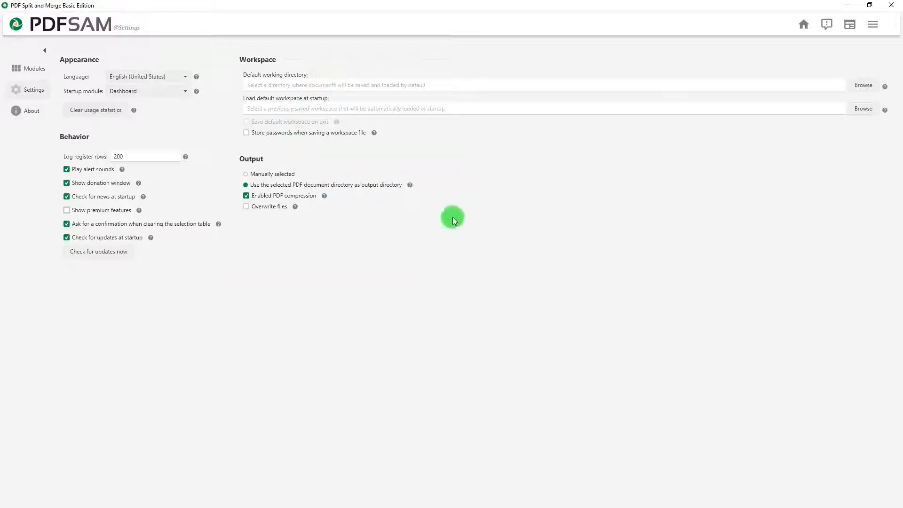
{"action": "mouse_move", "coordinate": [427, 237]}
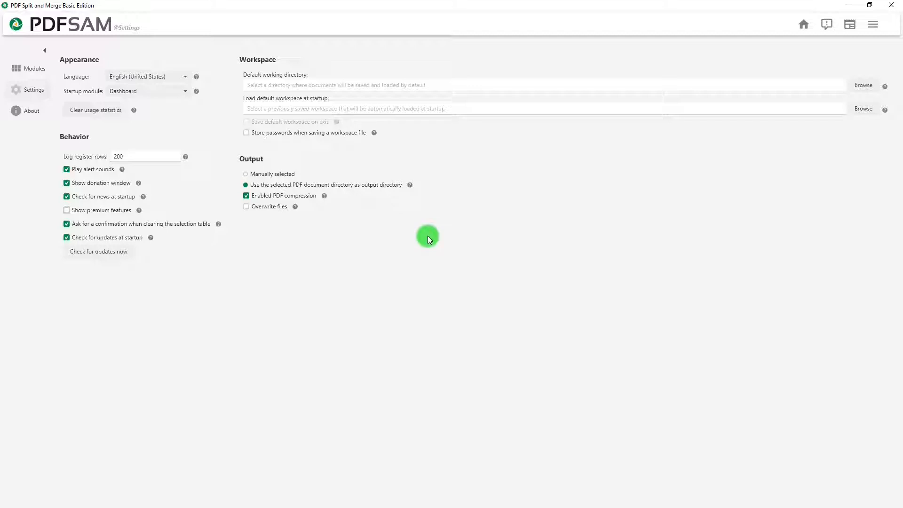
{"action": "mouse_move", "coordinate": [496, 220]}
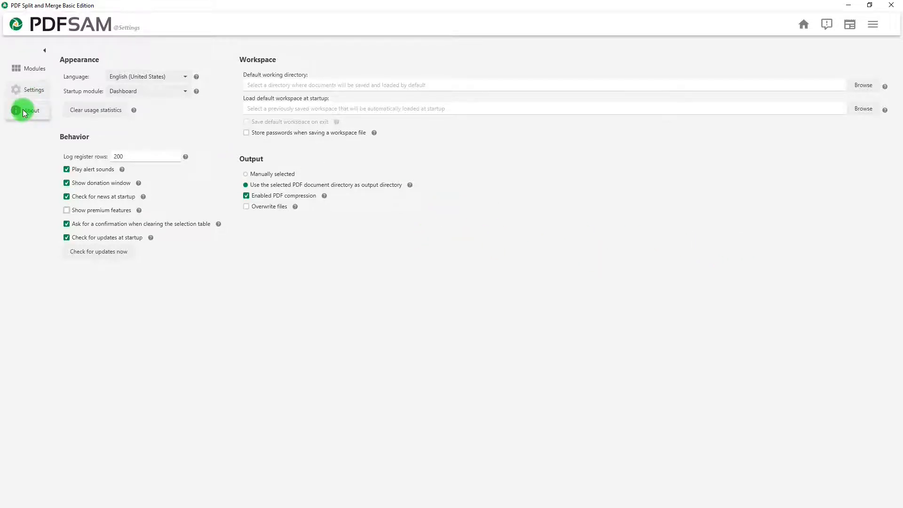
- Show the About screen with version 4.3.0, license and Java environment details
{"action": "left_click", "coordinate": [31, 111]}
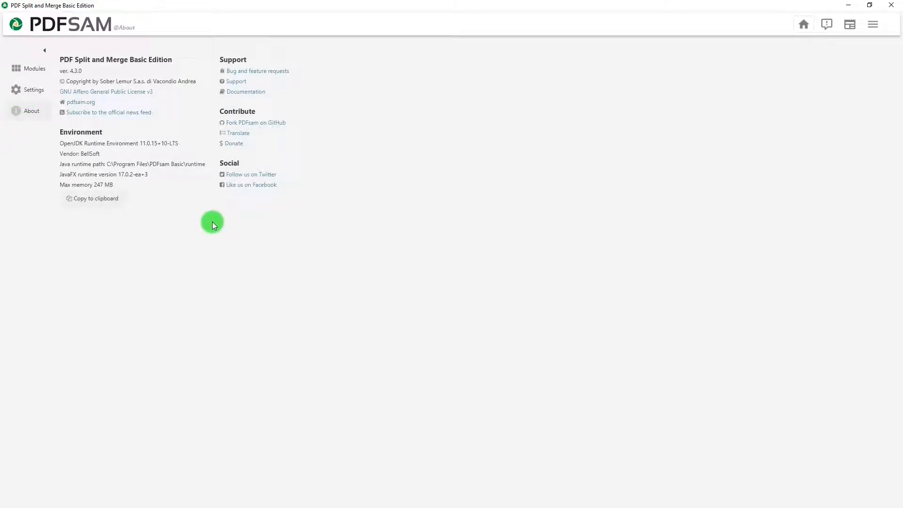
{"action": "mouse_move", "coordinate": [310, 89]}
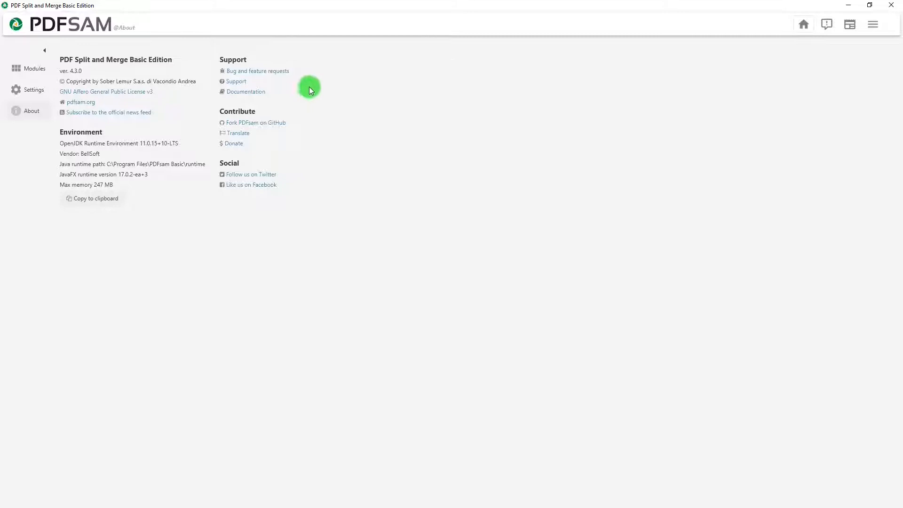
{"action": "mouse_move", "coordinate": [292, 143]}
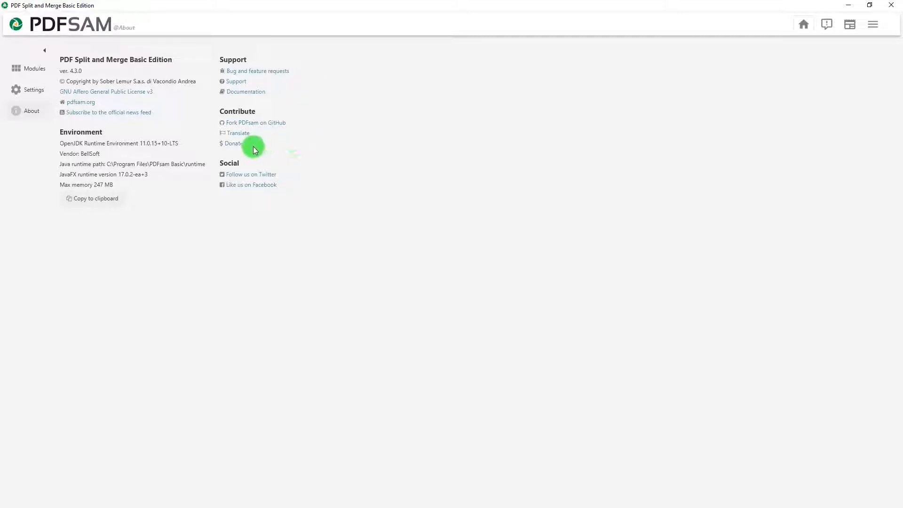
{"action": "mouse_move", "coordinate": [249, 150]}
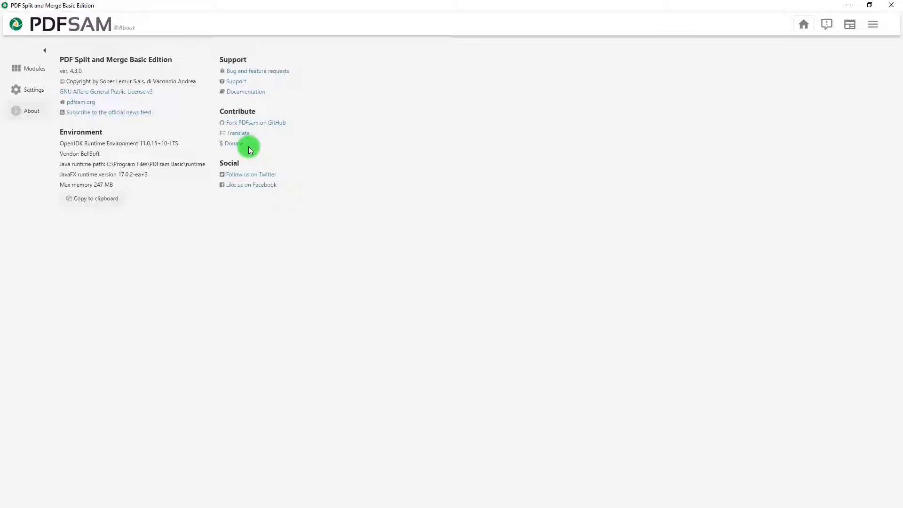
{"action": "mouse_move", "coordinate": [357, 235]}
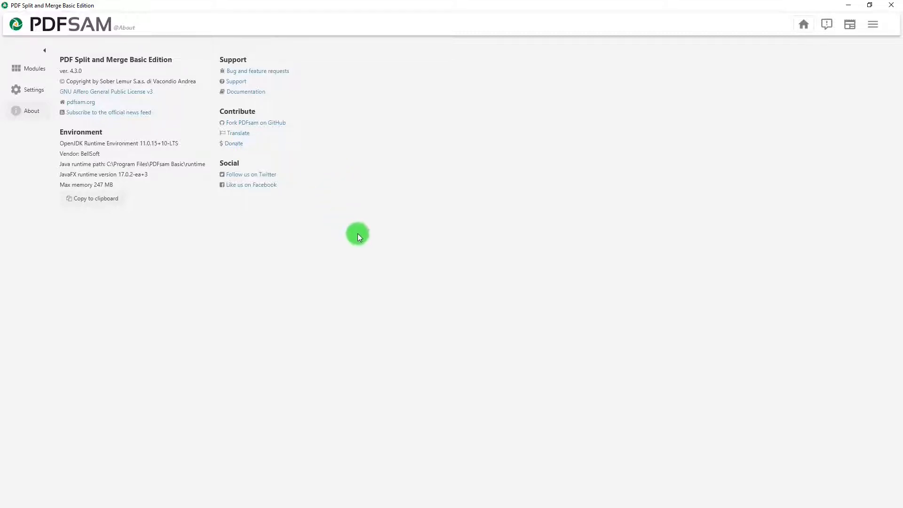
{"action": "mouse_move", "coordinate": [450, 248]}
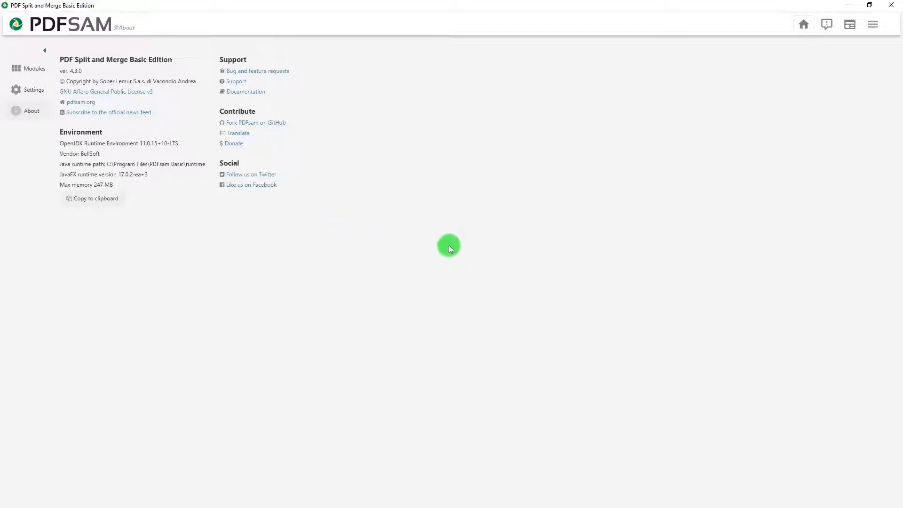
- Return to the Modules overview of PDF tools and enter the Merge module
{"action": "left_click", "coordinate": [30, 68]}
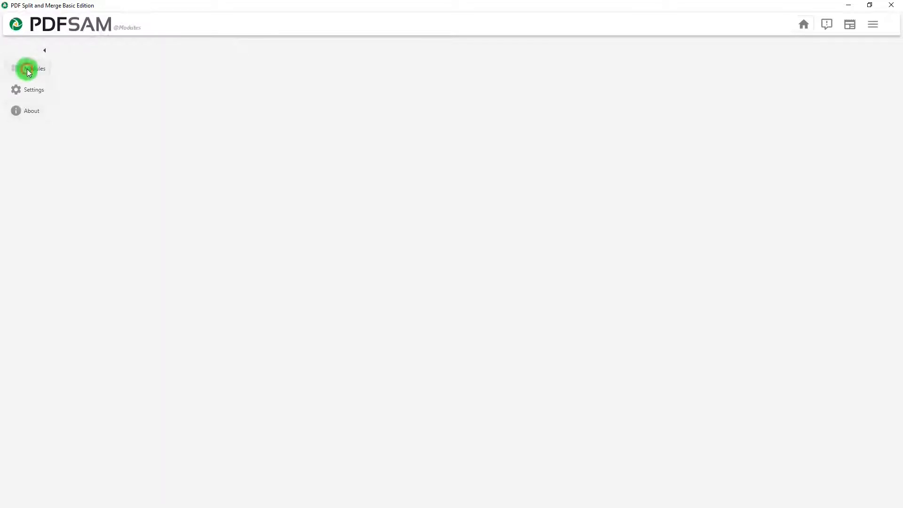
{"action": "left_click", "coordinate": [28, 69]}
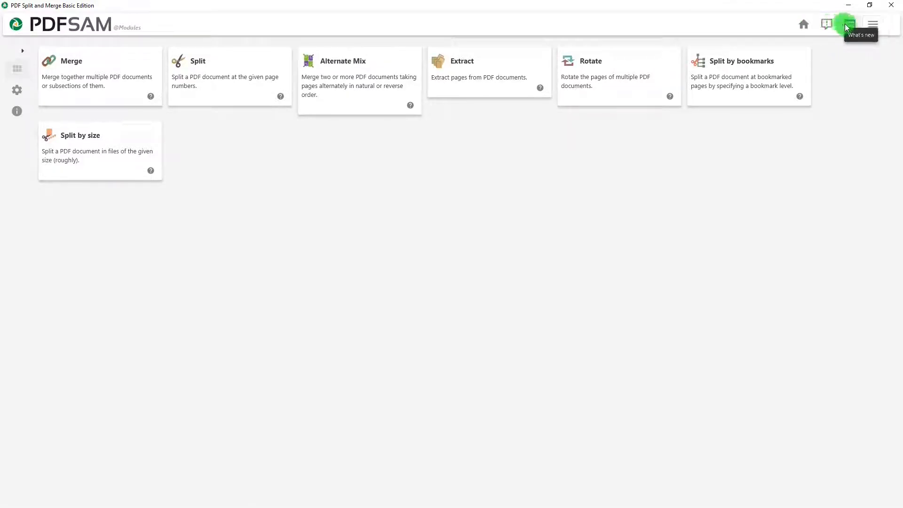
{"action": "left_click", "coordinate": [872, 24]}
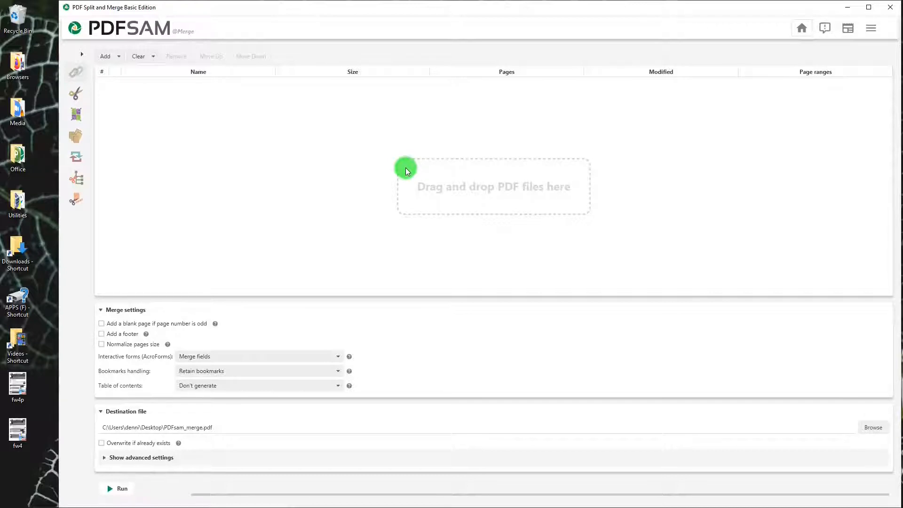
{"action": "mouse_move", "coordinate": [279, 265]}
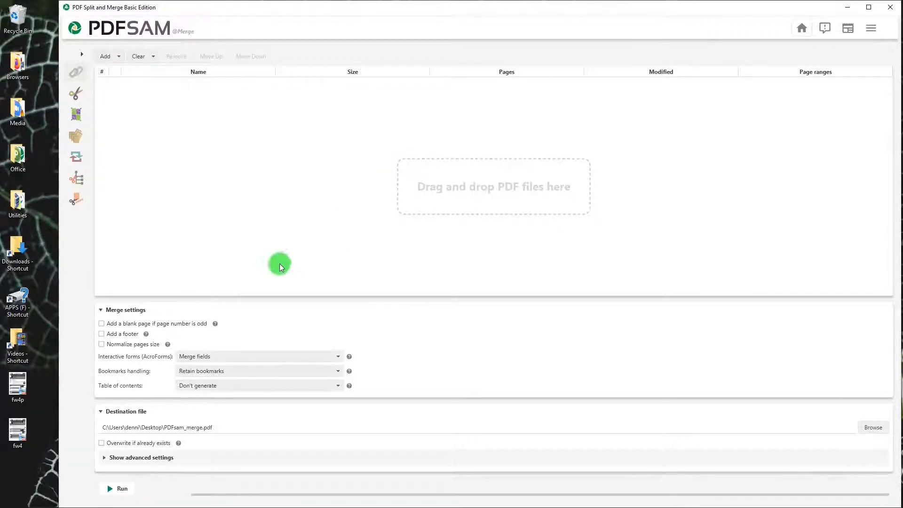
{"action": "mouse_move", "coordinate": [439, 192]}
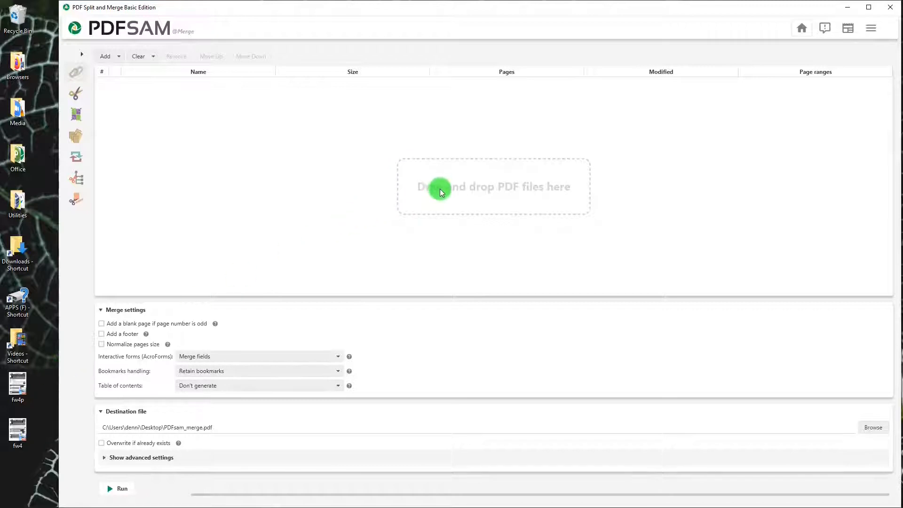
{"action": "mouse_move", "coordinate": [445, 199]}
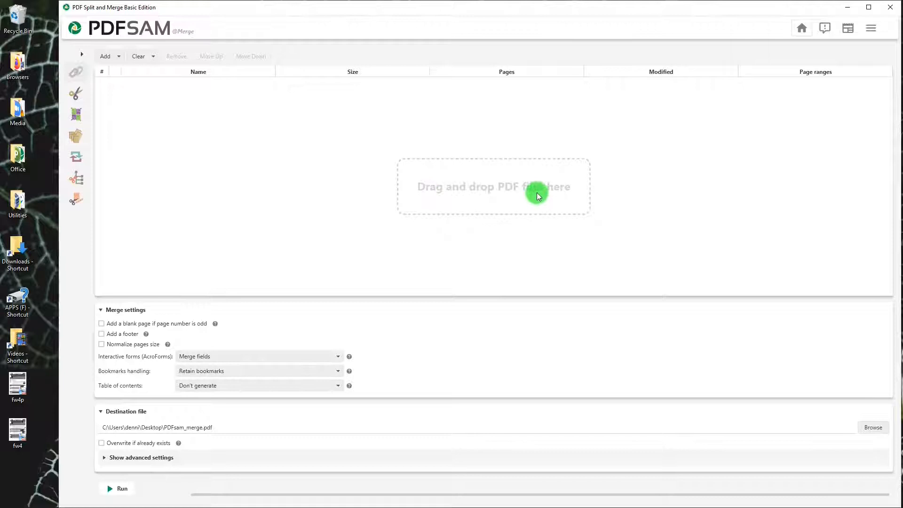
{"action": "mouse_move", "coordinate": [106, 56]}
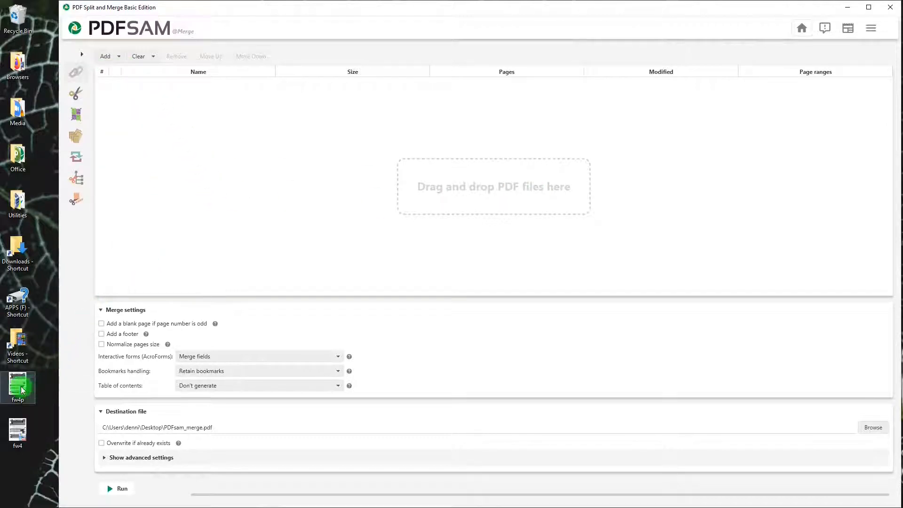
- Add fw4p.pdf and fw4.pdf to the merge list, keep fw4p first, and run the merge
{"action": "left_click_drag", "start_coordinate": [19, 386], "coordinate": [442, 192]}
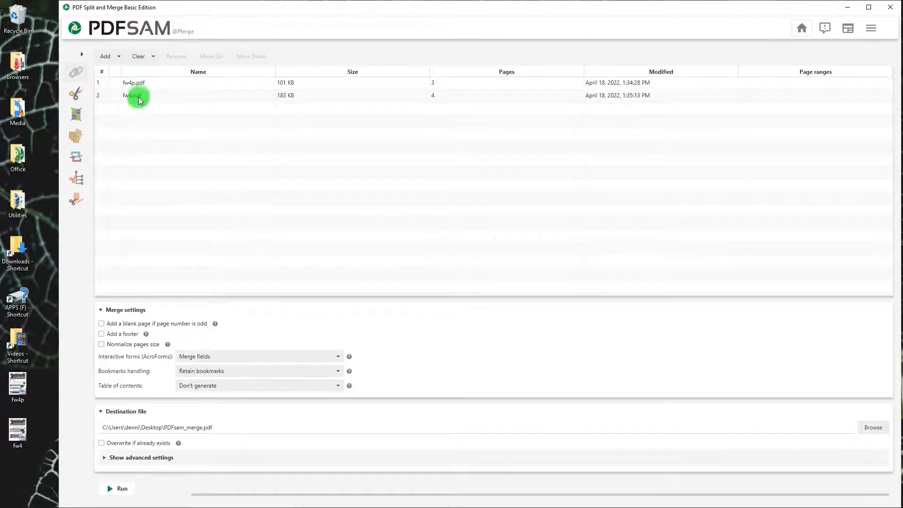
{"action": "left_click", "coordinate": [138, 95]}
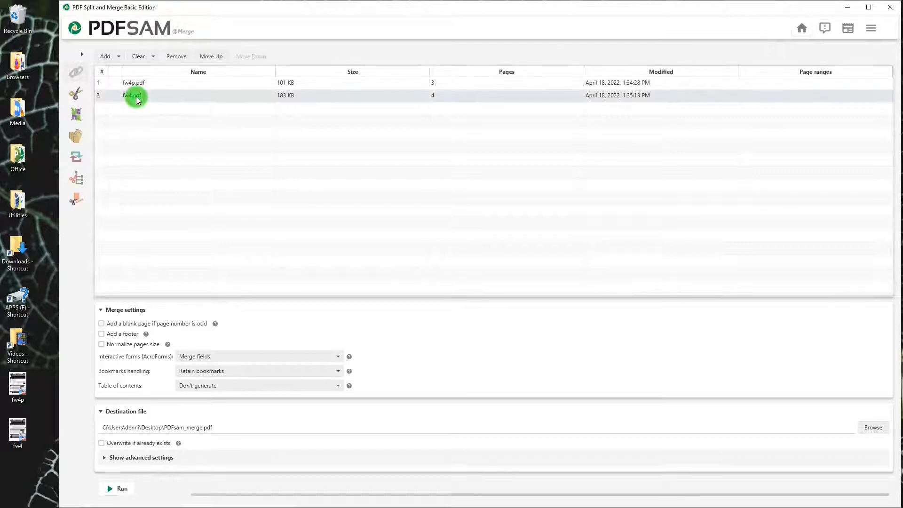
{"action": "left_click", "coordinate": [210, 56]}
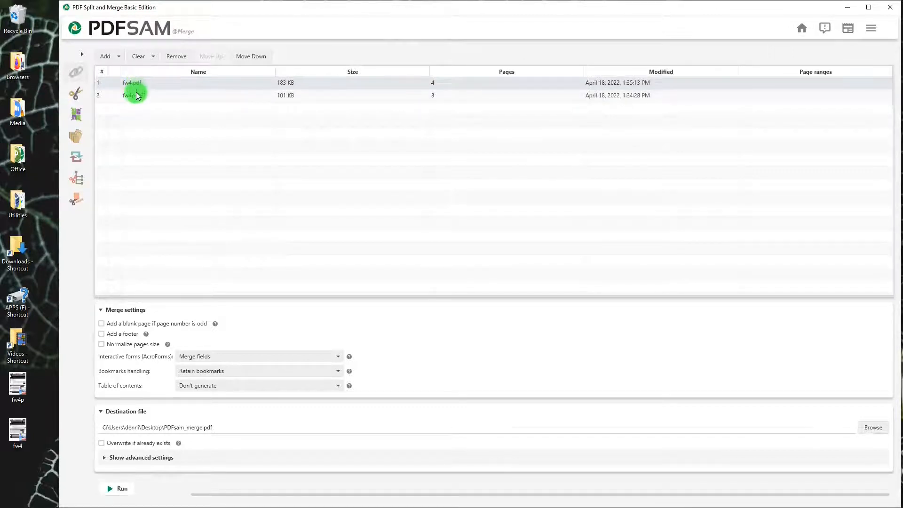
{"action": "left_click", "coordinate": [211, 56]}
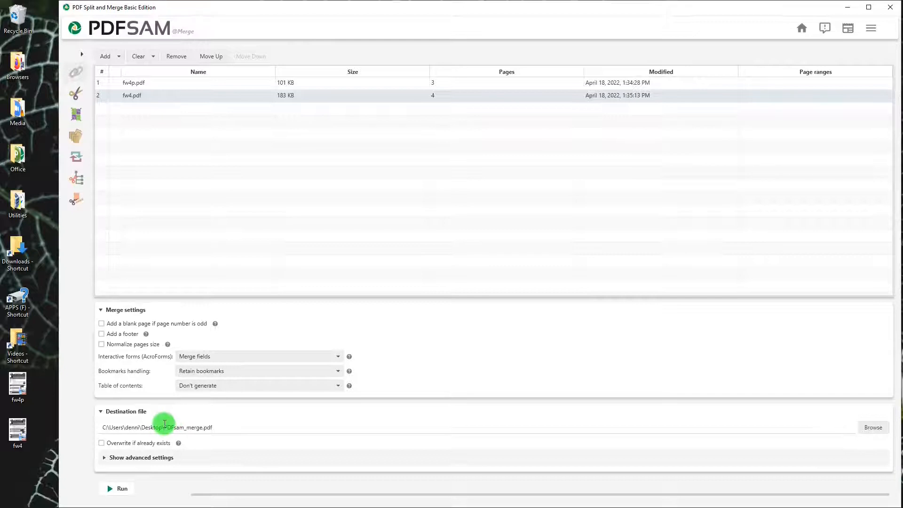
{"action": "mouse_move", "coordinate": [377, 425]}
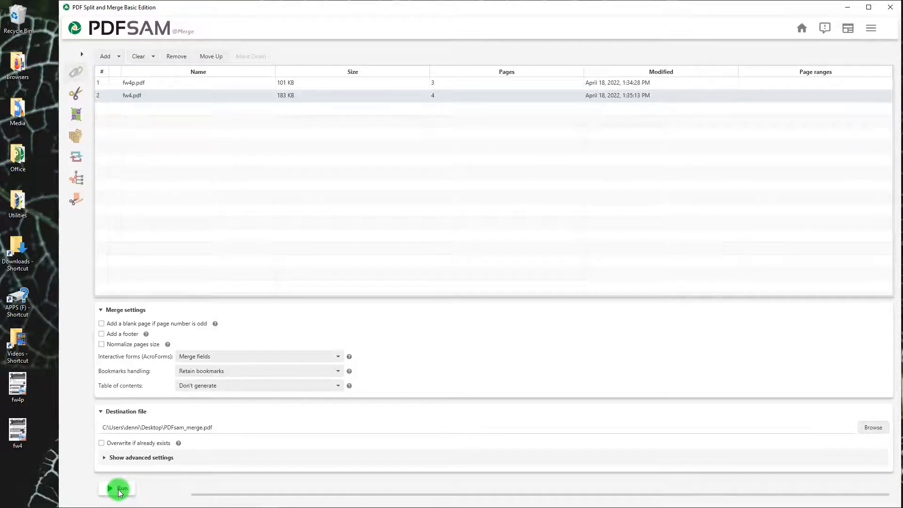
{"action": "left_click", "coordinate": [122, 488]}
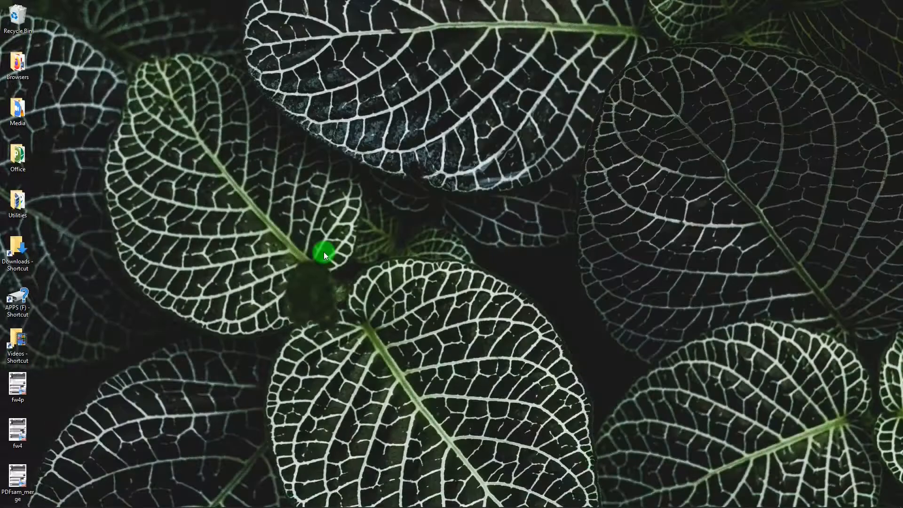
{"action": "mouse_move", "coordinate": [63, 452]}
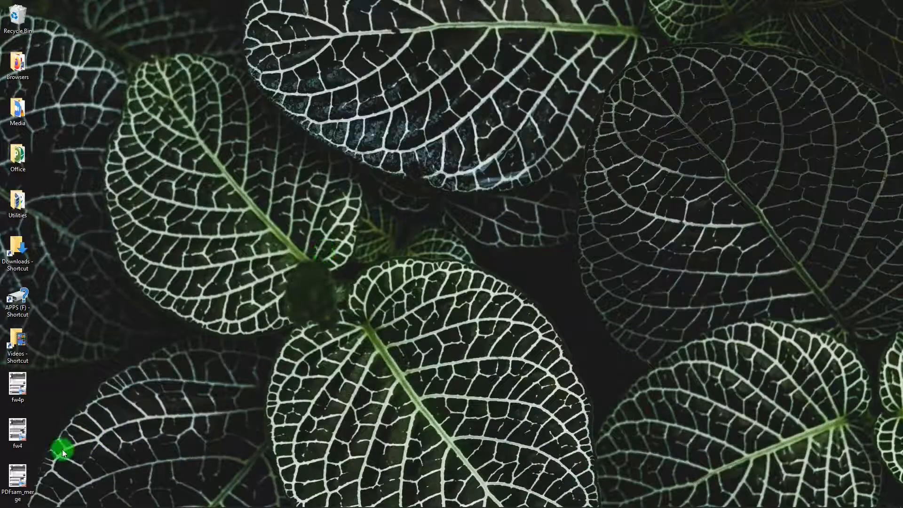
- View PDFsam_merge from the desktop and scroll through the W-4P then W-4 pages
{"action": "double_click", "coordinate": [17, 431]}
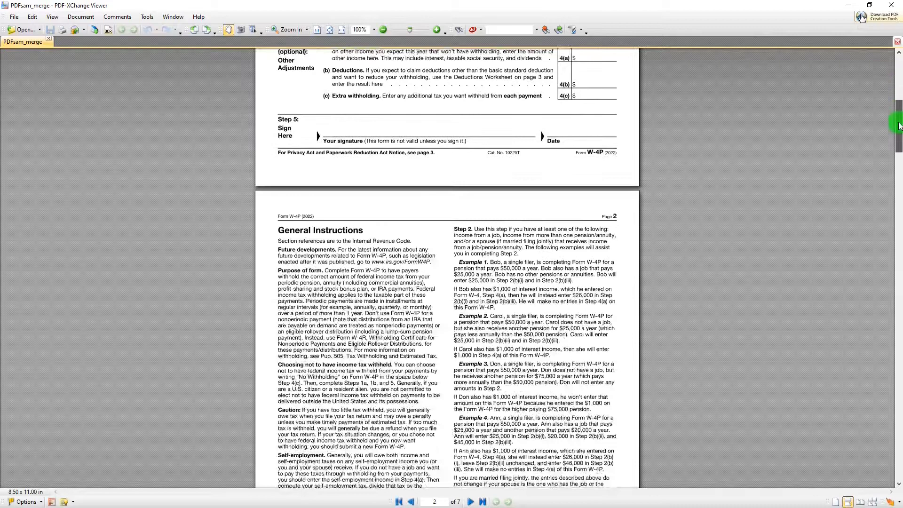
{"action": "scroll", "scroll_direction": "down", "scroll_amount": 3}
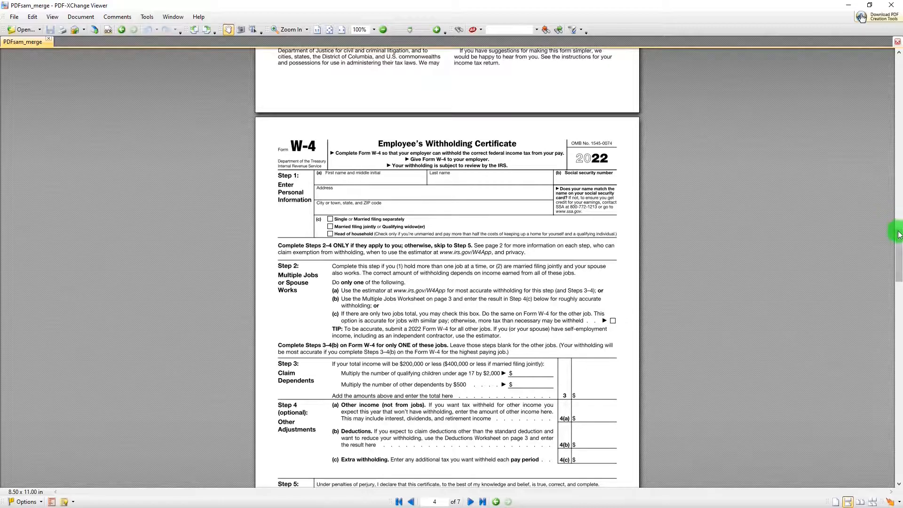
{"action": "scroll", "scroll_direction": "down", "scroll_amount": 3}
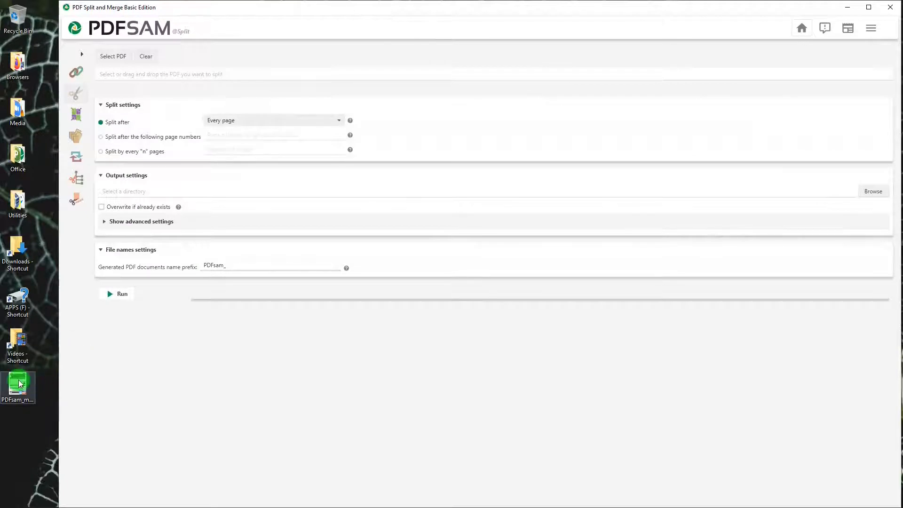
- Drag PDFsam_merge.pdf from the desktop into the Split module's file field
{"action": "left_click_drag", "start_coordinate": [18, 385], "coordinate": [210, 81]}
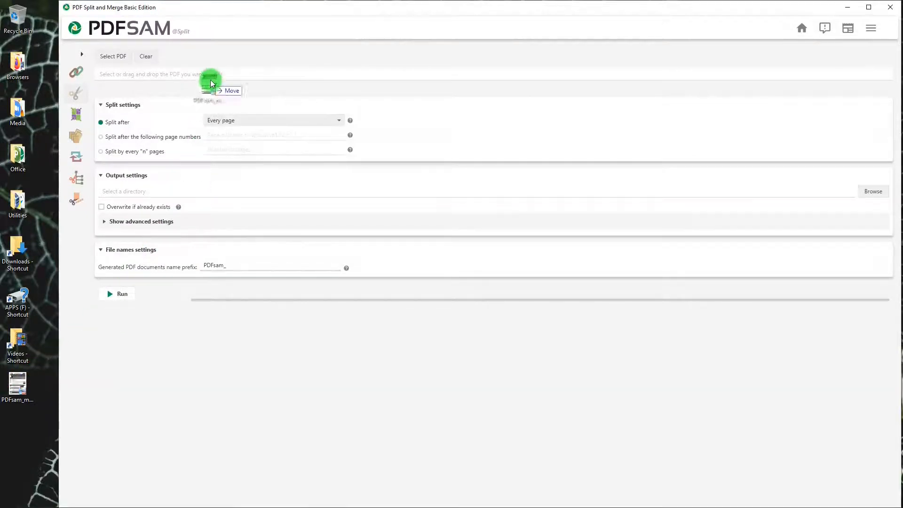
{"action": "left_click_drag", "start_coordinate": [209, 81], "coordinate": [152, 74]}
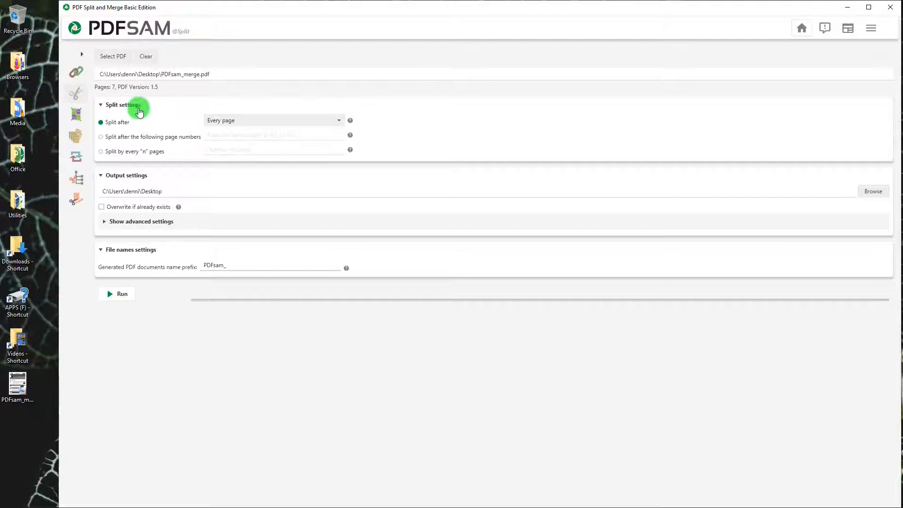
{"action": "mouse_move", "coordinate": [128, 116]}
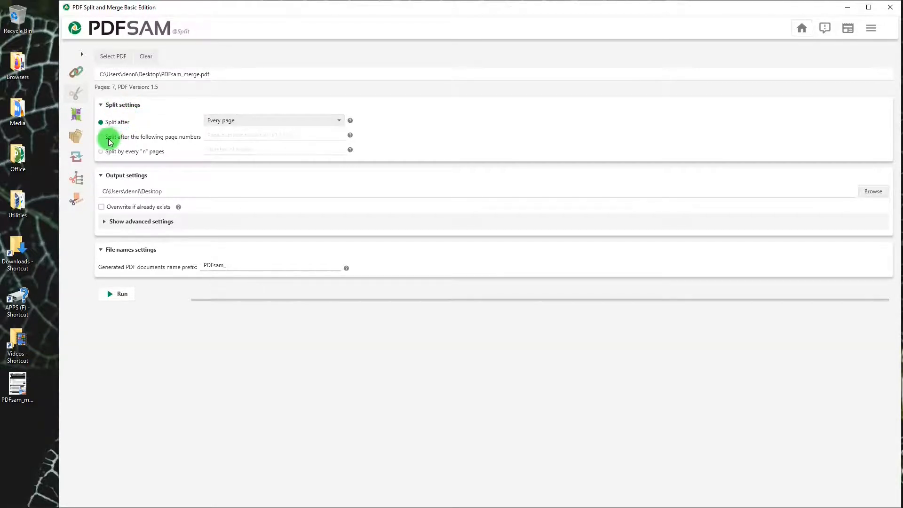
- Split after page number 3, run it, and proceed past the Directory not empty warning
{"action": "left_click", "coordinate": [102, 136]}
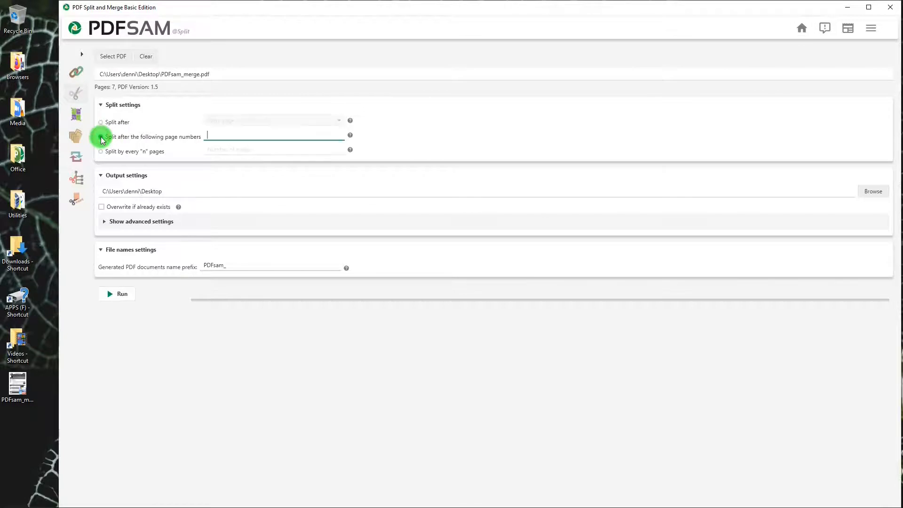
{"action": "left_click", "coordinate": [101, 137]}
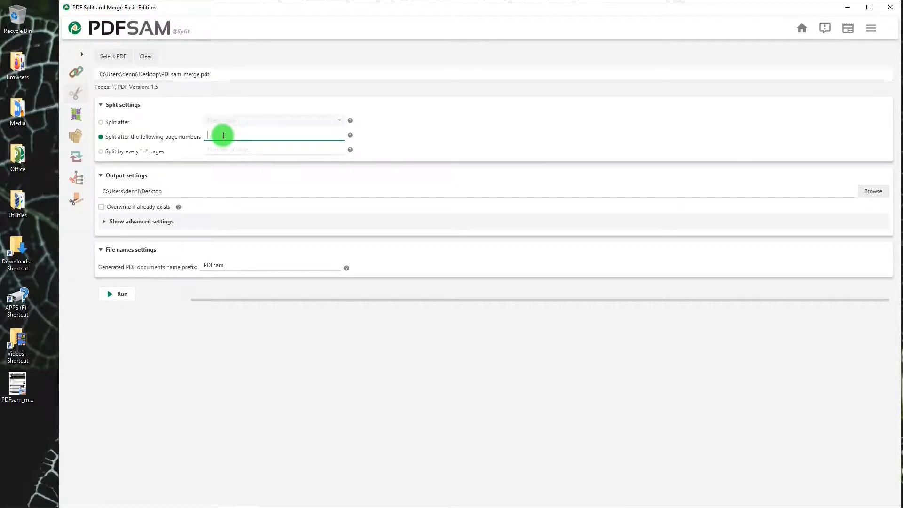
{"action": "type", "text": "3"}
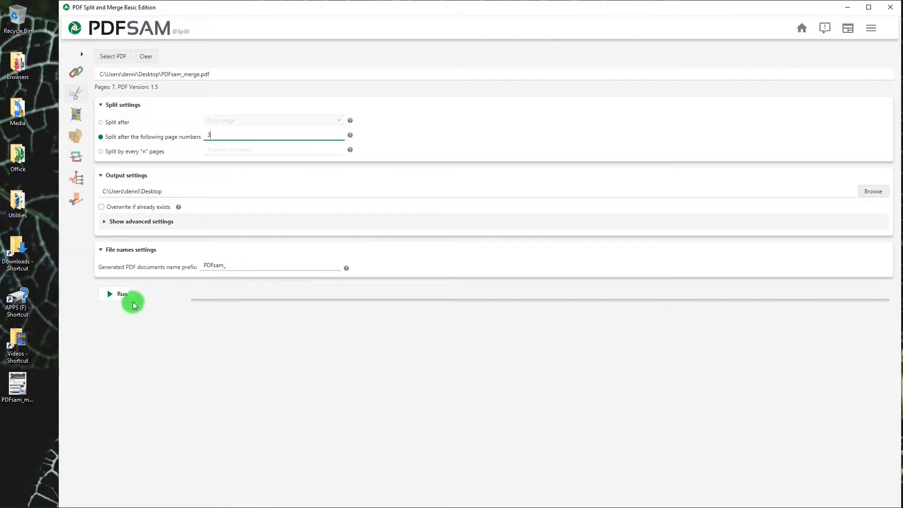
{"action": "left_click", "coordinate": [119, 294]}
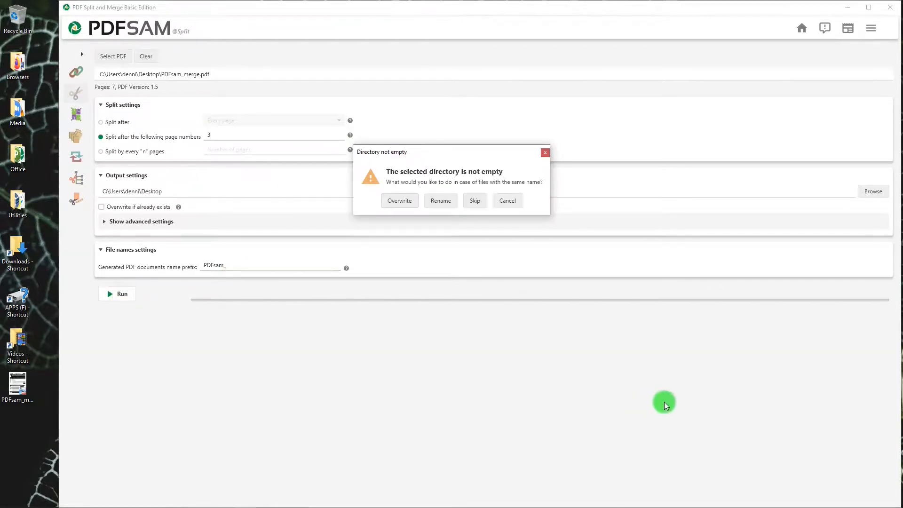
{"action": "left_click", "coordinate": [398, 200]}
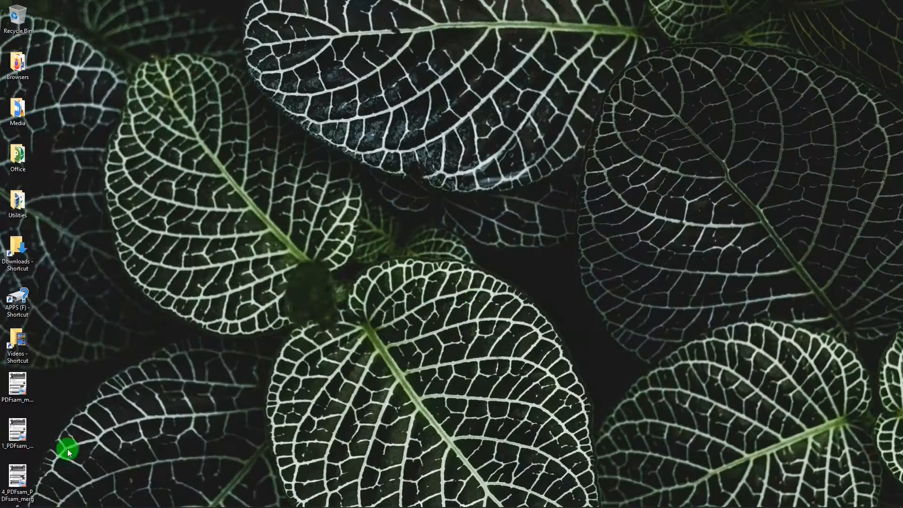
- View 1_PDFsam_PDFsam_merge from the desktop and scroll to its third W-4P page
{"action": "double_click", "coordinate": [17, 426]}
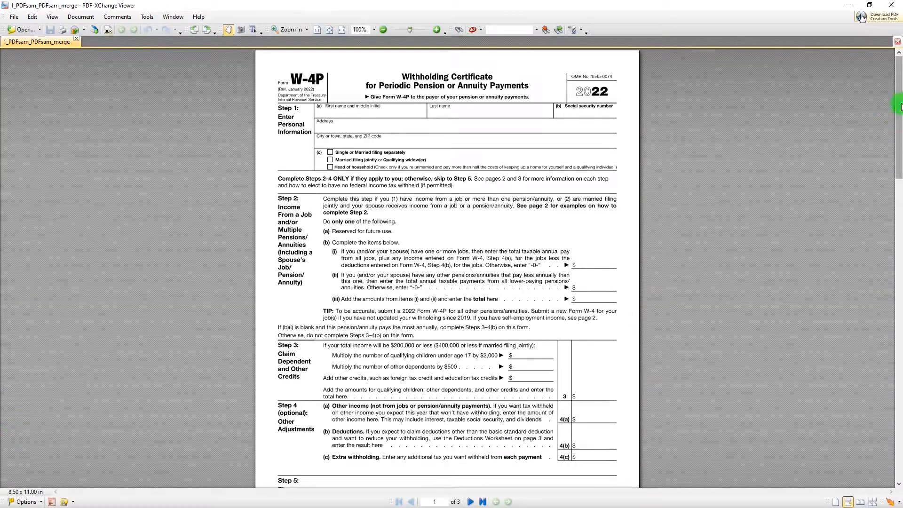
{"action": "scroll", "scroll_direction": "down", "scroll_amount": 3}
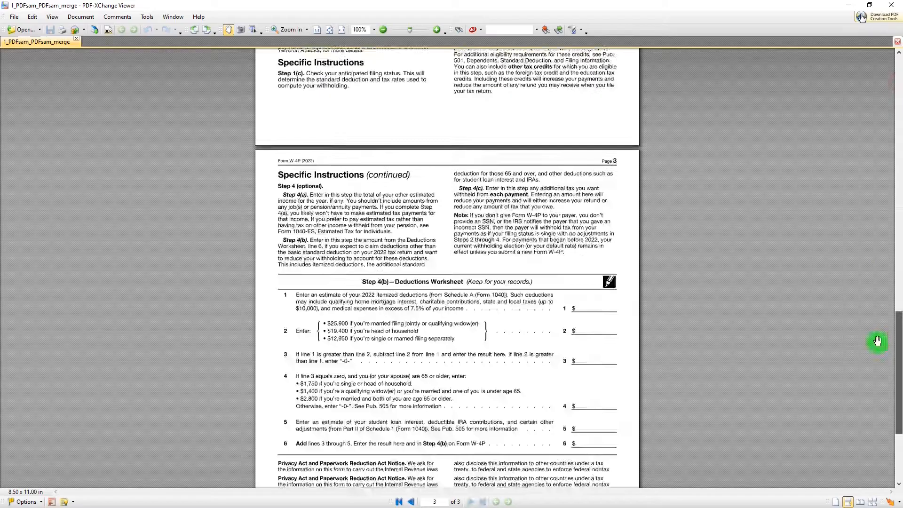